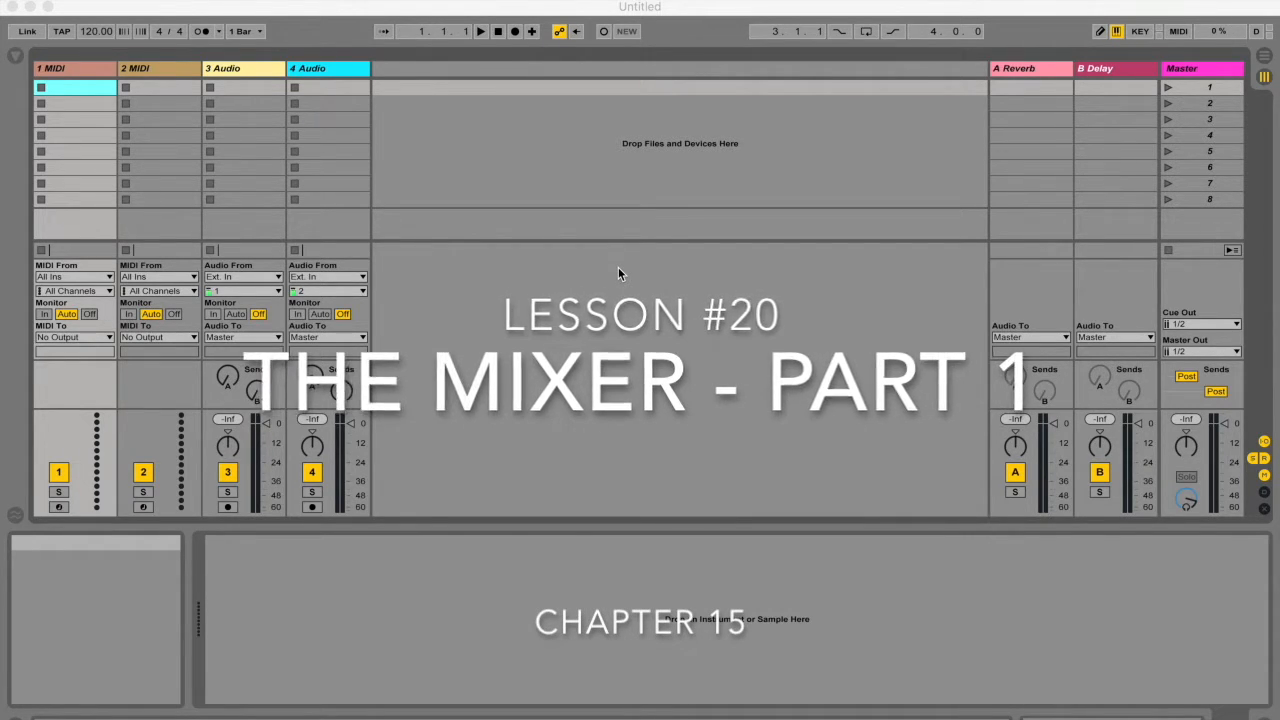
{"action": "mouse_move", "coordinate": [950, 452]}
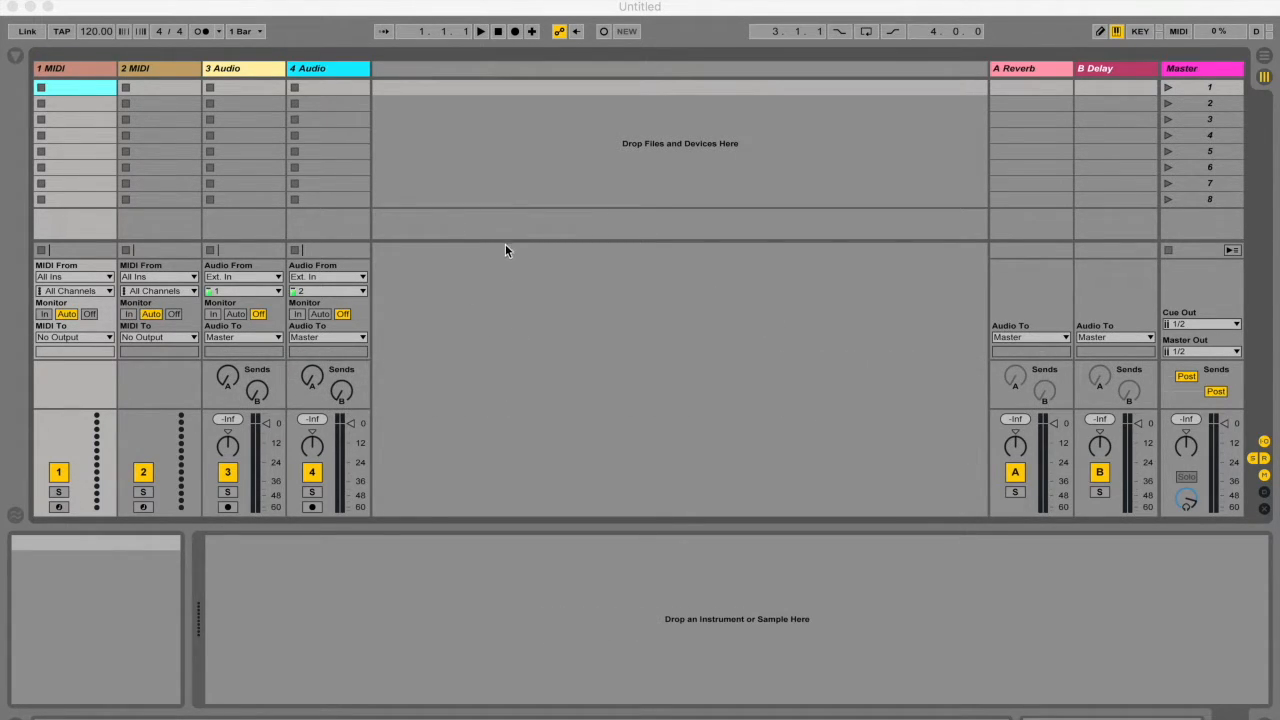
{"action": "mouse_move", "coordinate": [434, 328]}
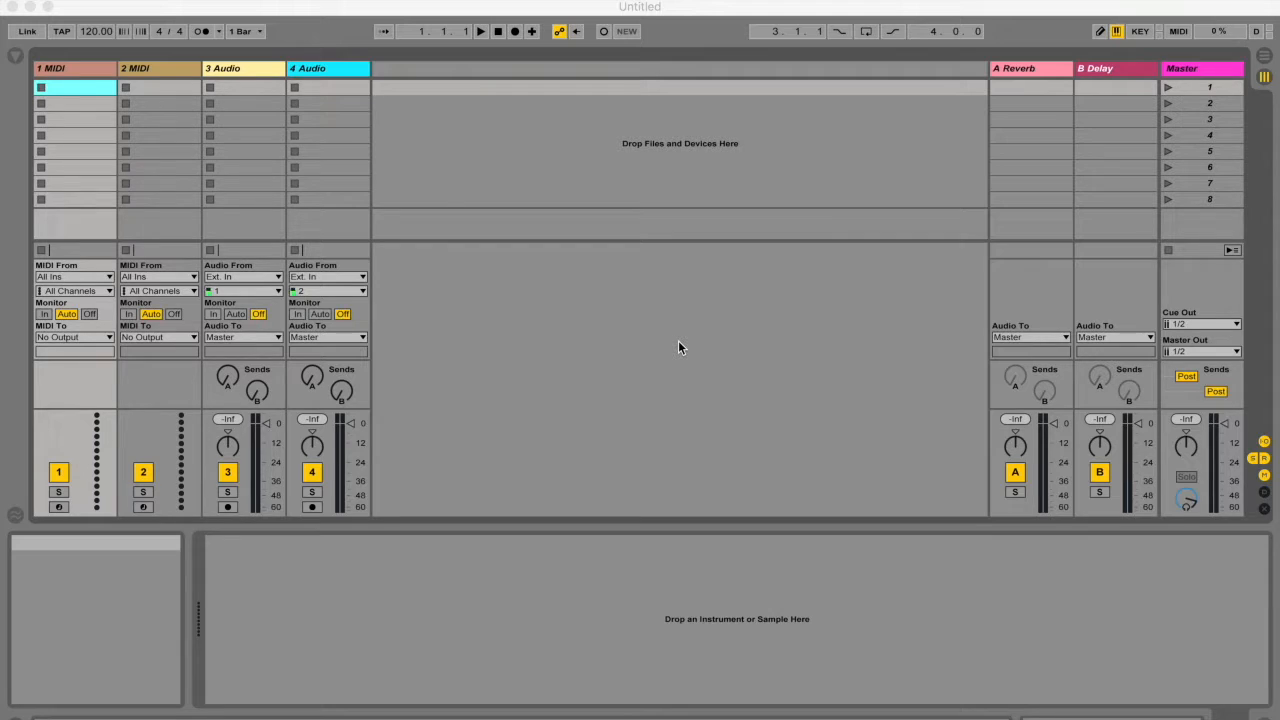
{"action": "mouse_move", "coordinate": [1192, 166]}
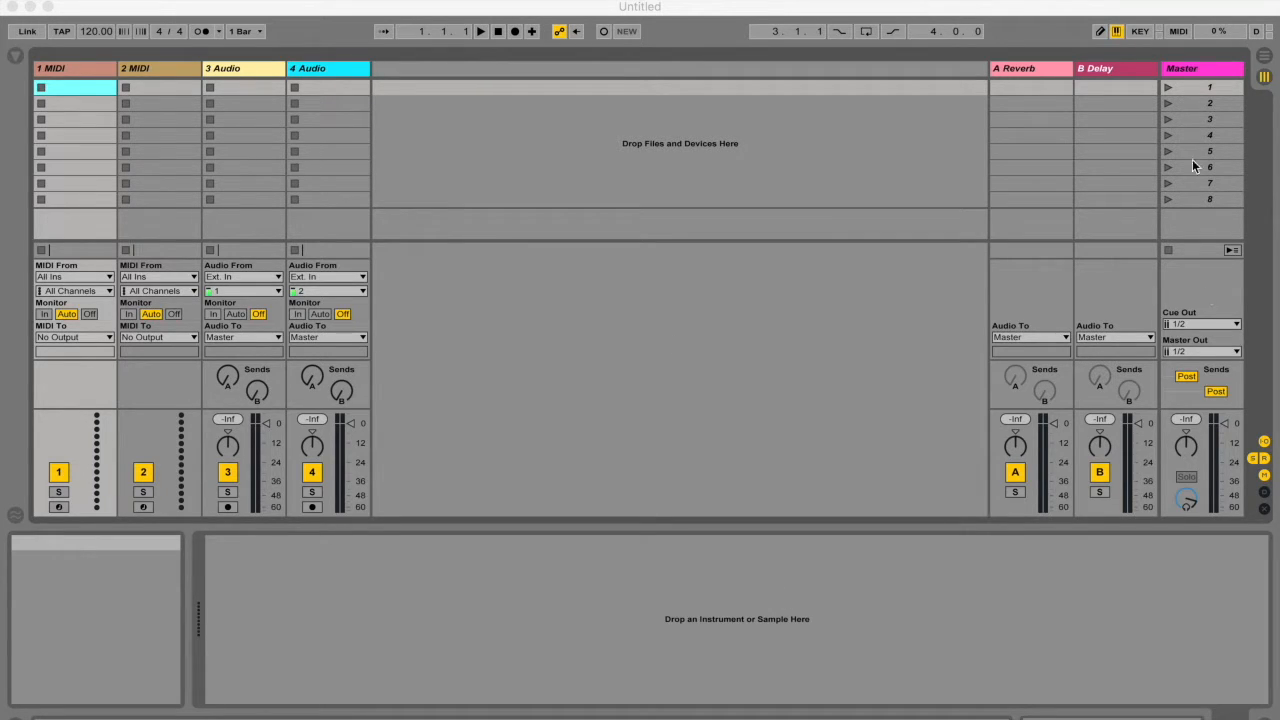
{"action": "mouse_move", "coordinate": [1258, 124]}
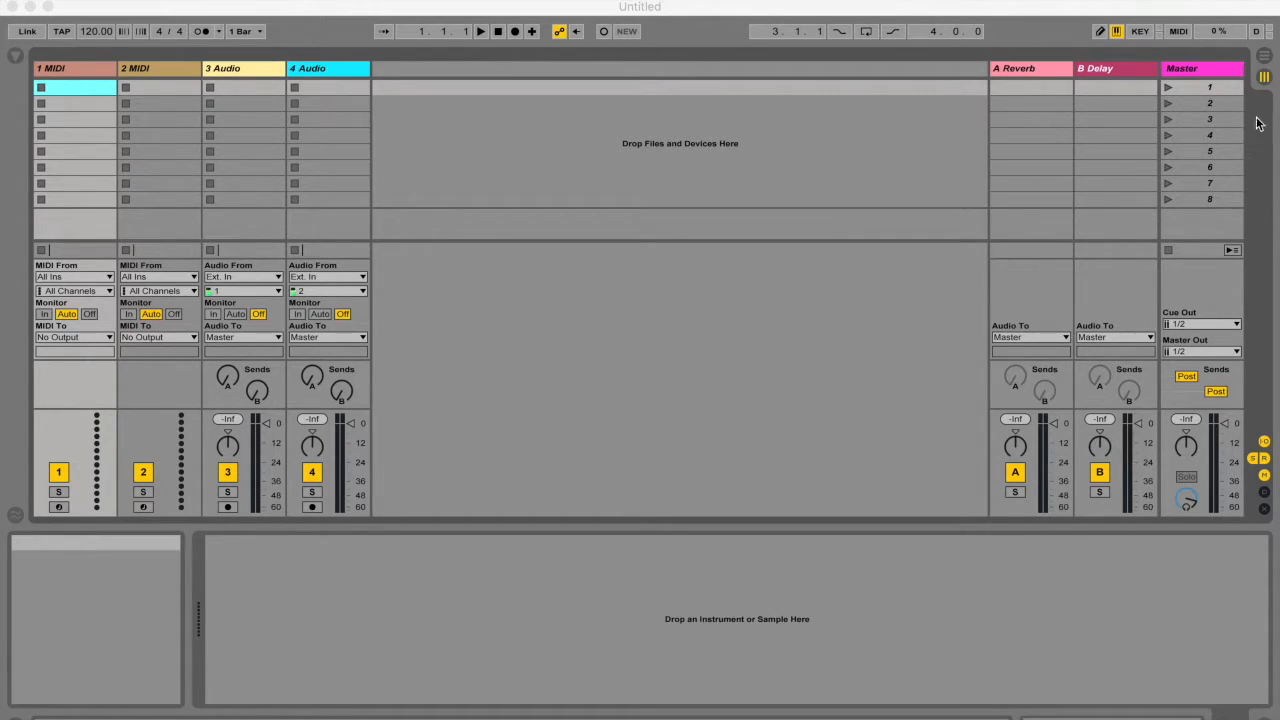
{"action": "mouse_move", "coordinate": [1256, 460]}
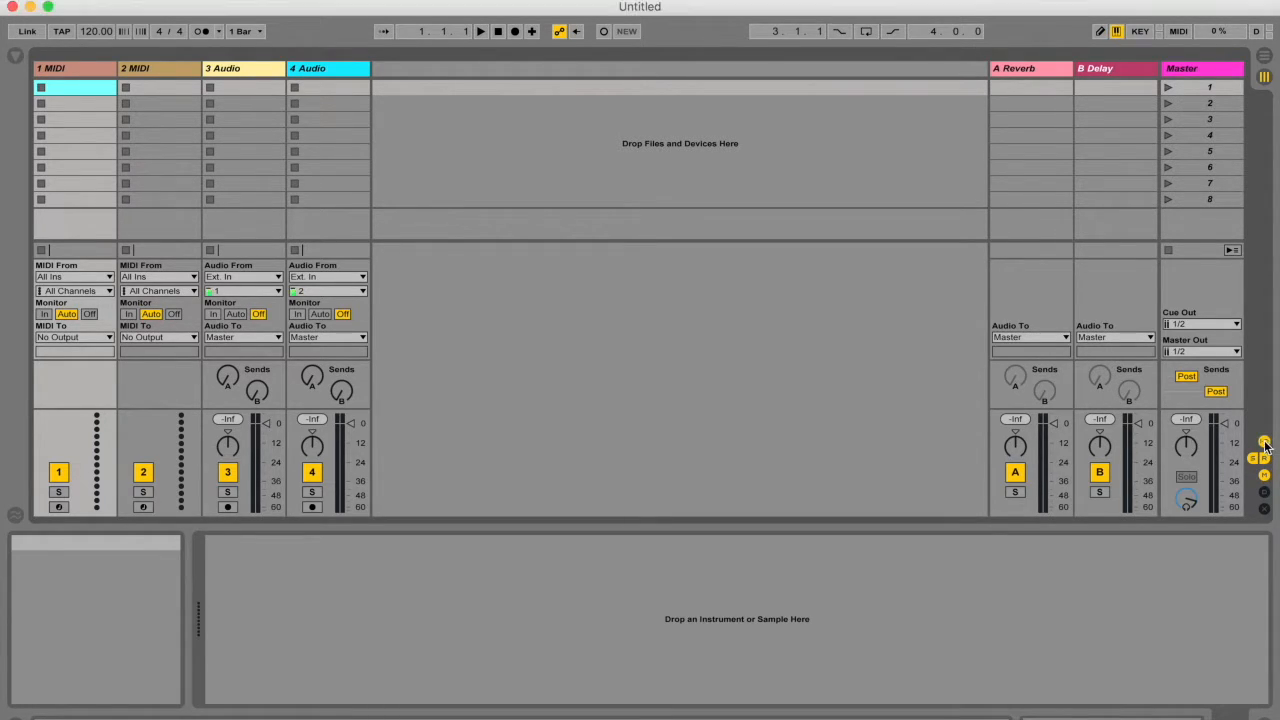
- Hide and restore the mixer, reveal the I/O and Sends sections, then leave only the mixer shown
{"action": "left_click", "coordinate": [1264, 444]}
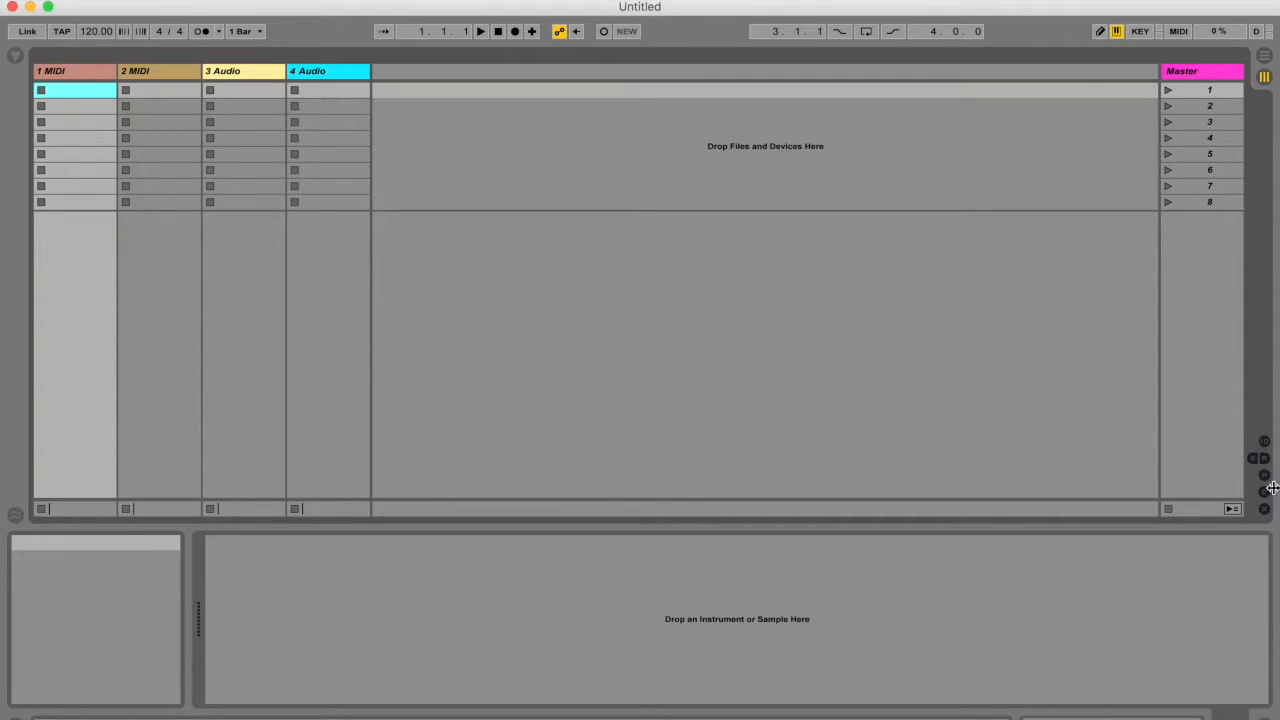
{"action": "left_click", "coordinate": [1264, 476]}
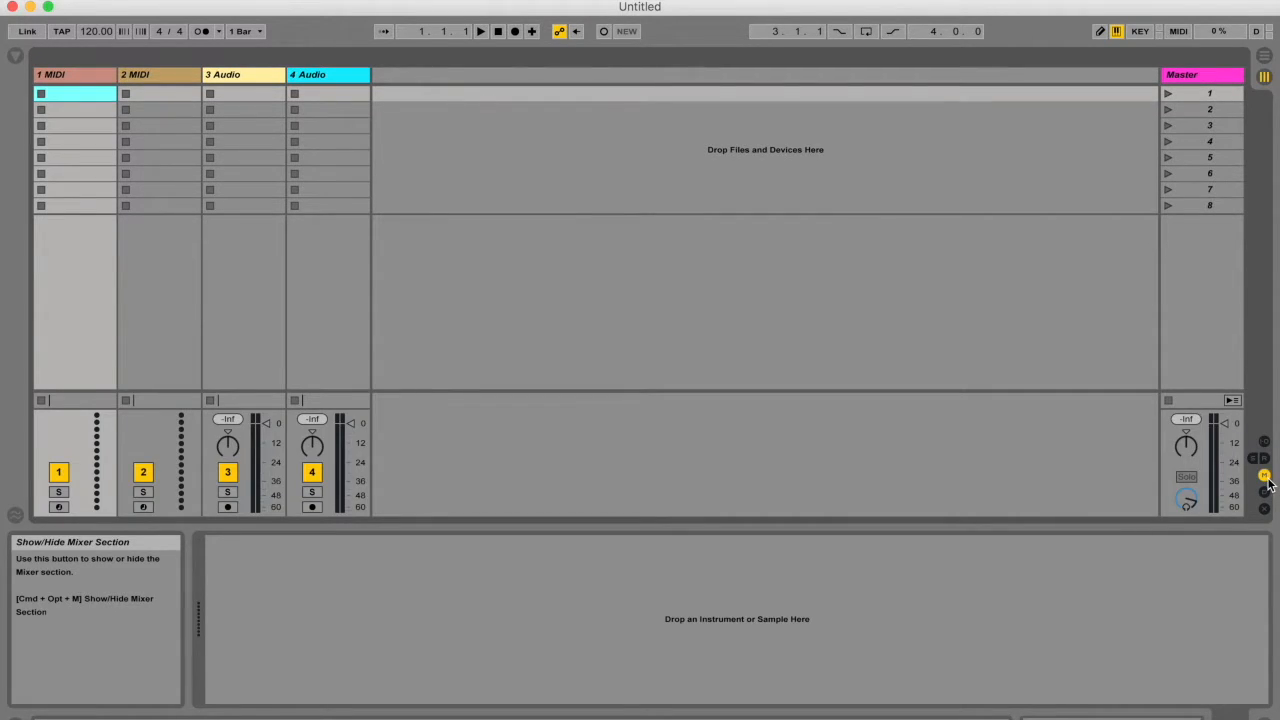
{"action": "mouse_move", "coordinate": [308, 384]}
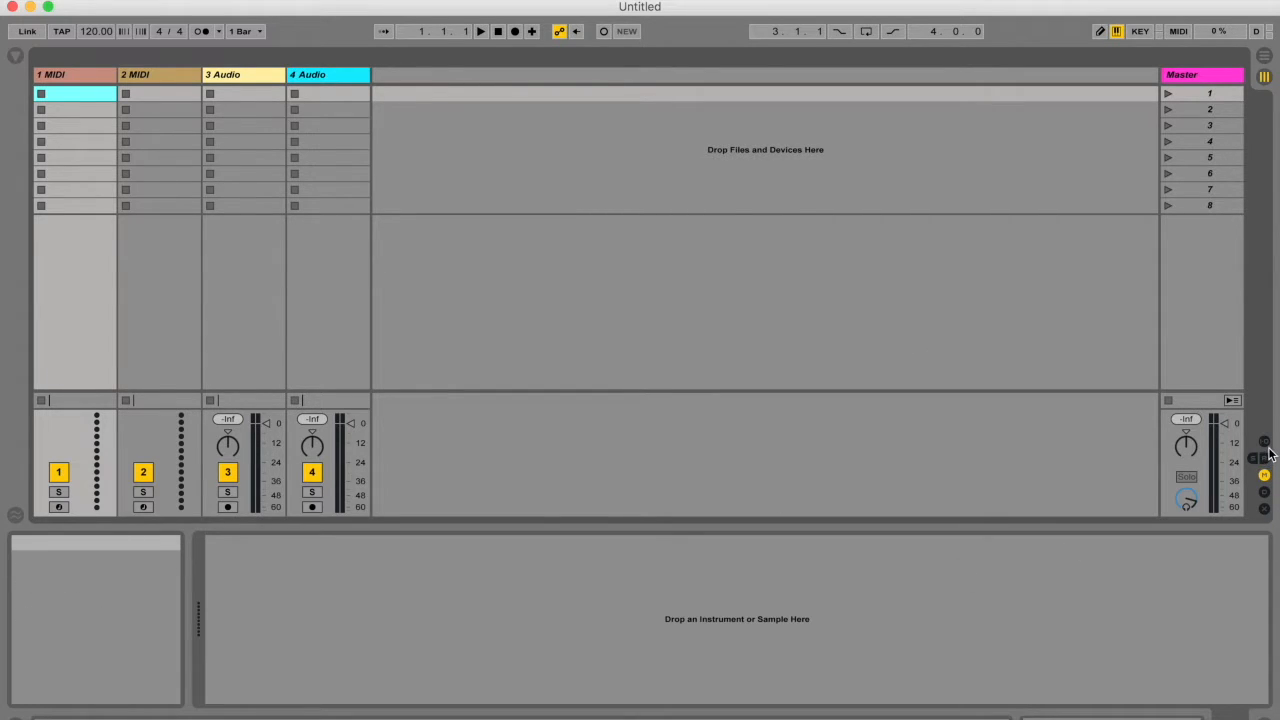
{"action": "left_click", "coordinate": [1264, 442]}
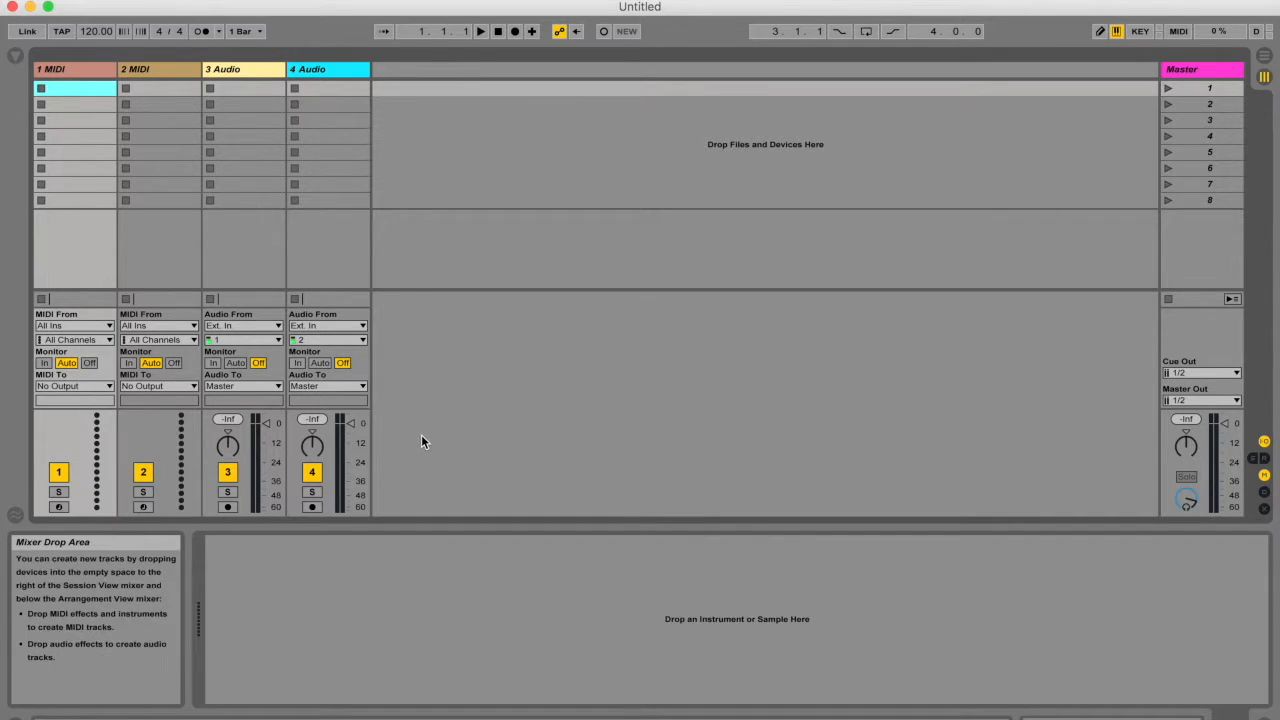
{"action": "mouse_move", "coordinate": [344, 388]}
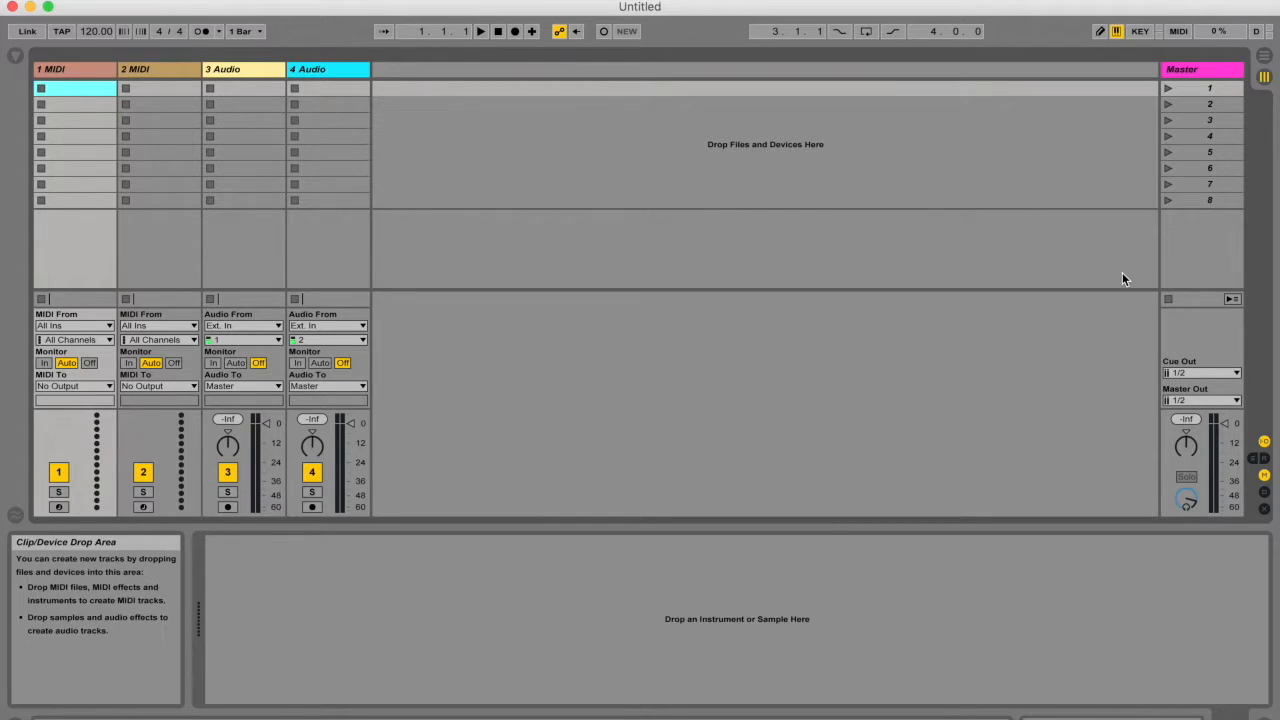
{"action": "left_click", "coordinate": [1252, 458]}
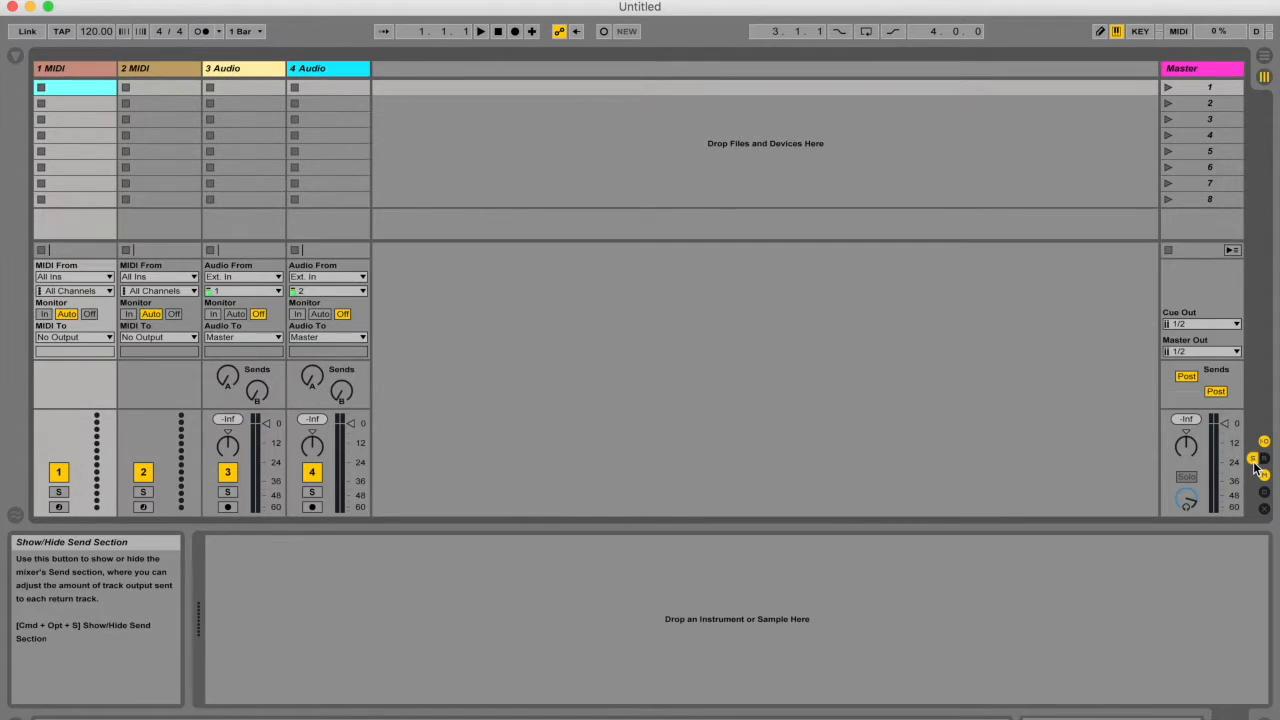
{"action": "mouse_move", "coordinate": [324, 216]}
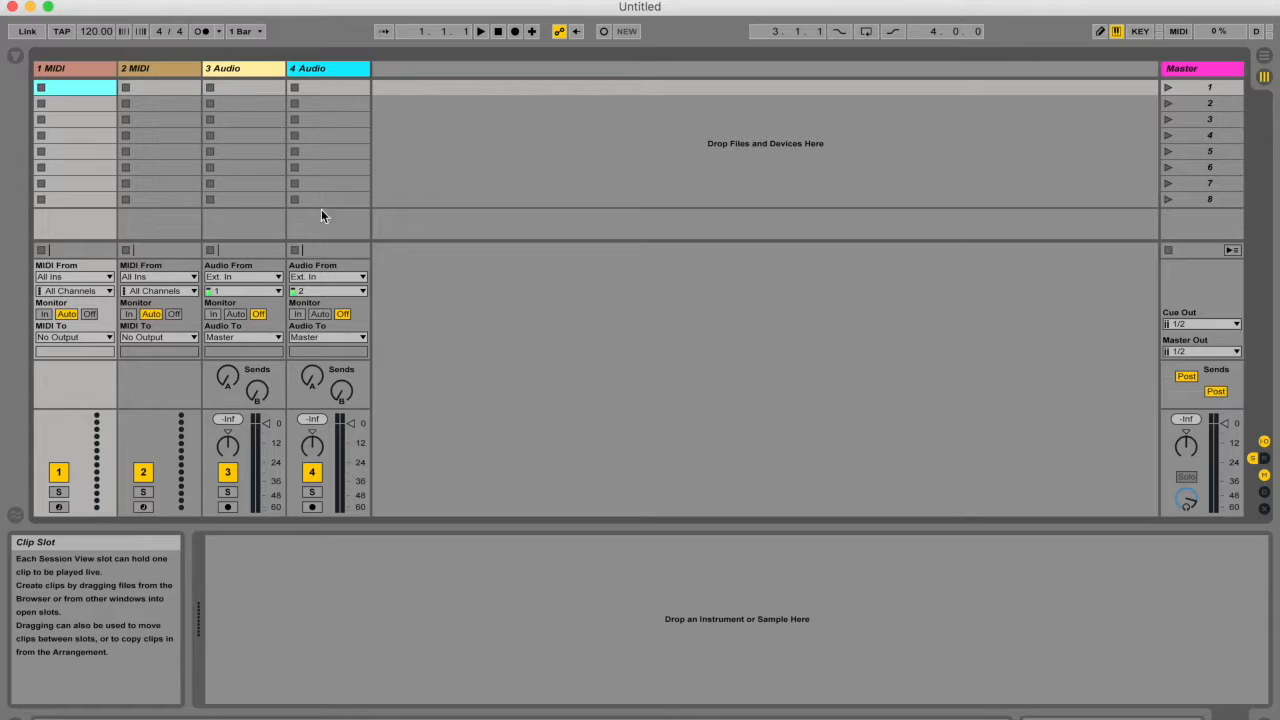
{"action": "mouse_move", "coordinate": [304, 388]}
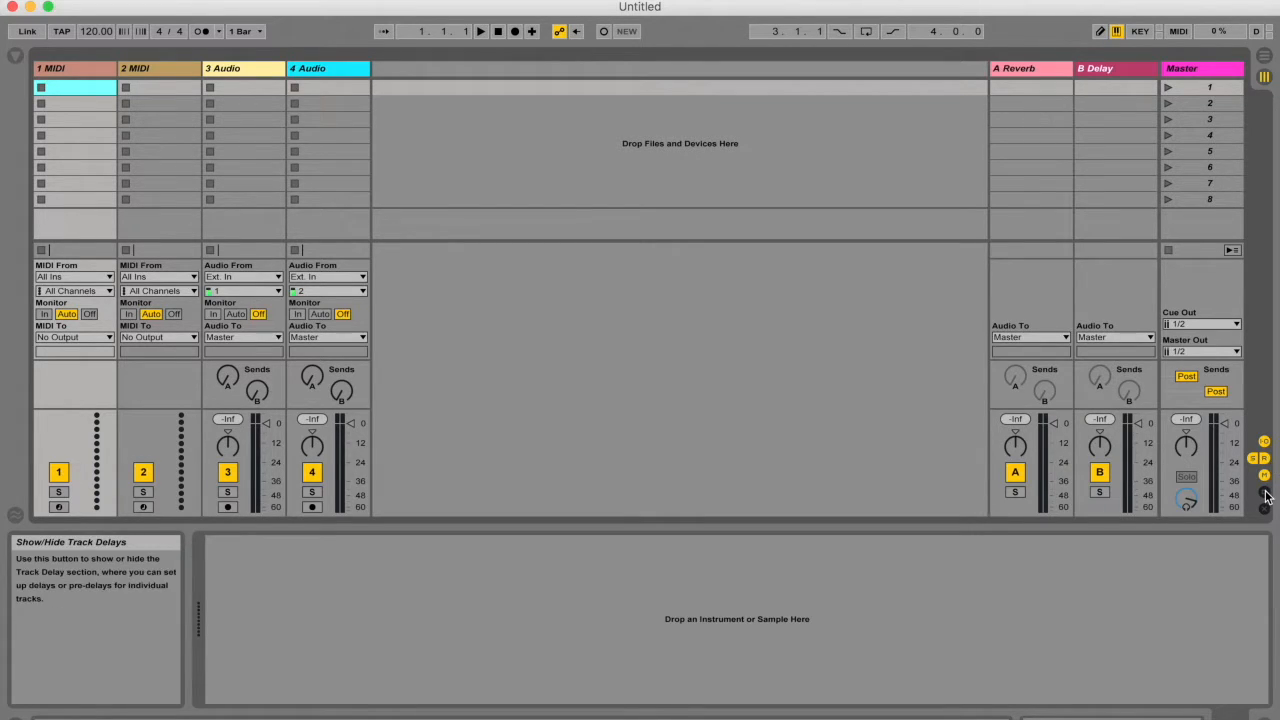
{"action": "left_click", "coordinate": [1264, 492]}
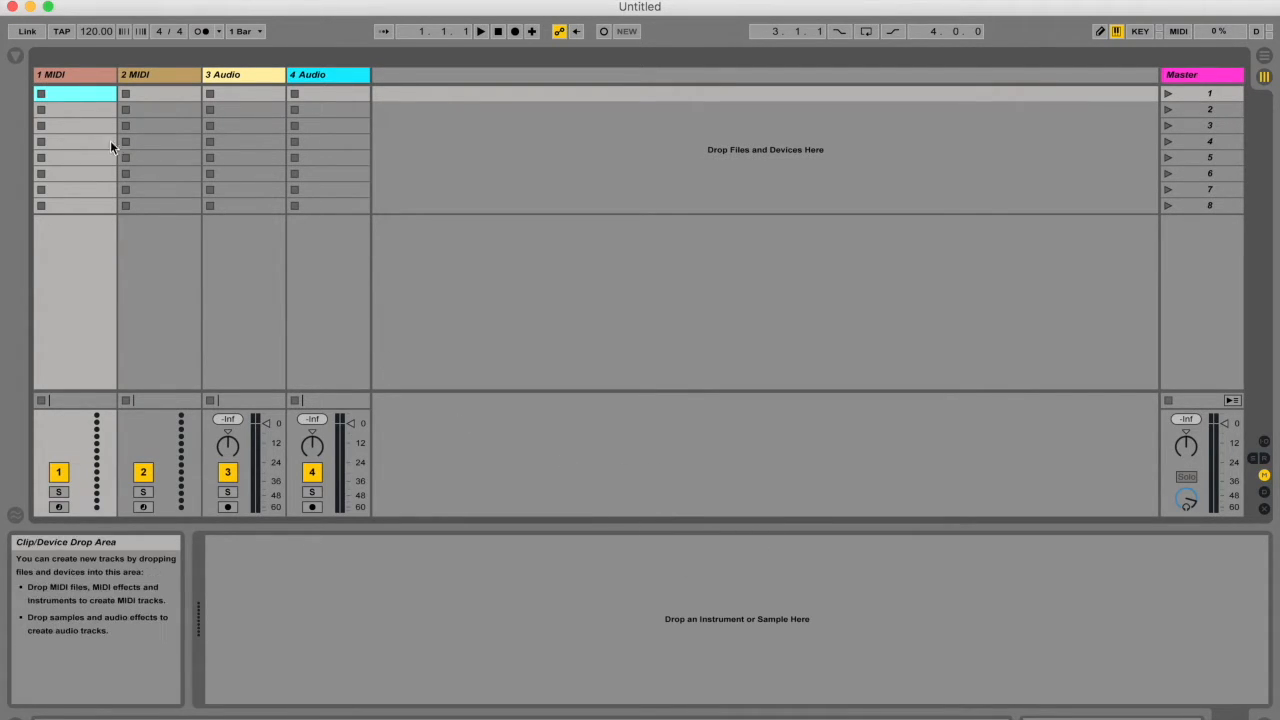
- Show the sample browser briefly and close it again
{"action": "left_click", "coordinate": [16, 58]}
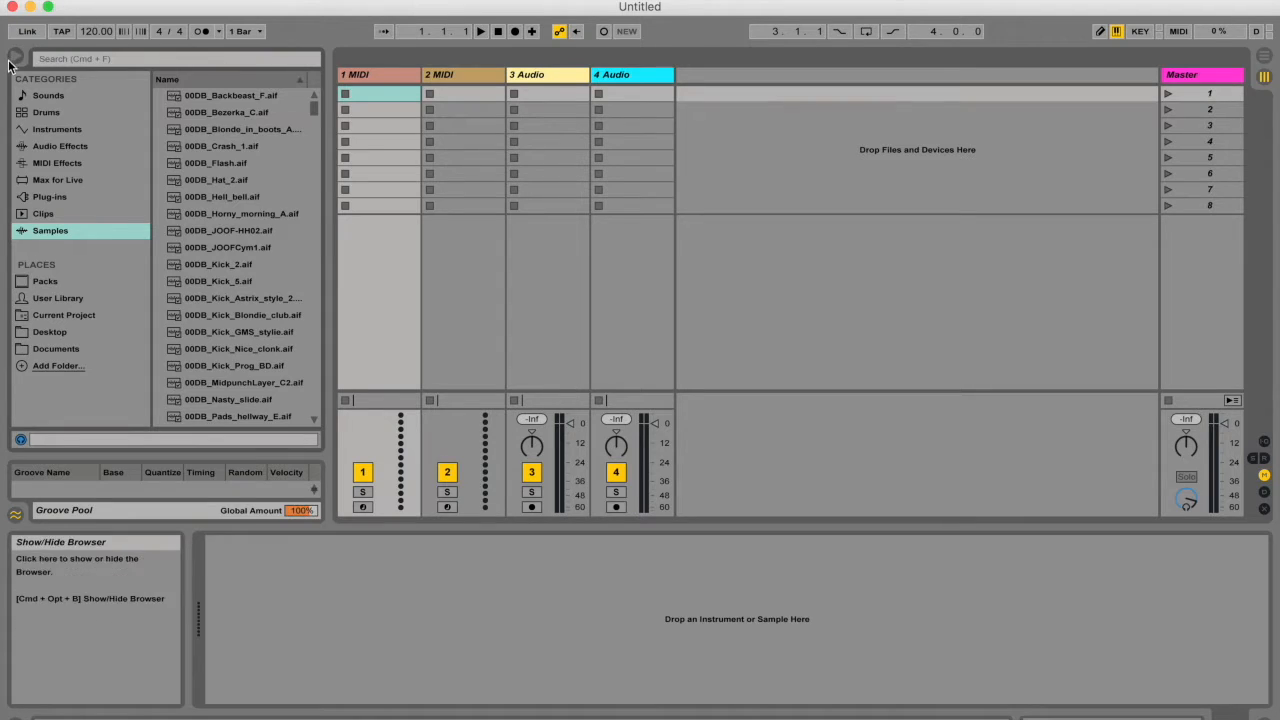
{"action": "left_click", "coordinate": [16, 58]}
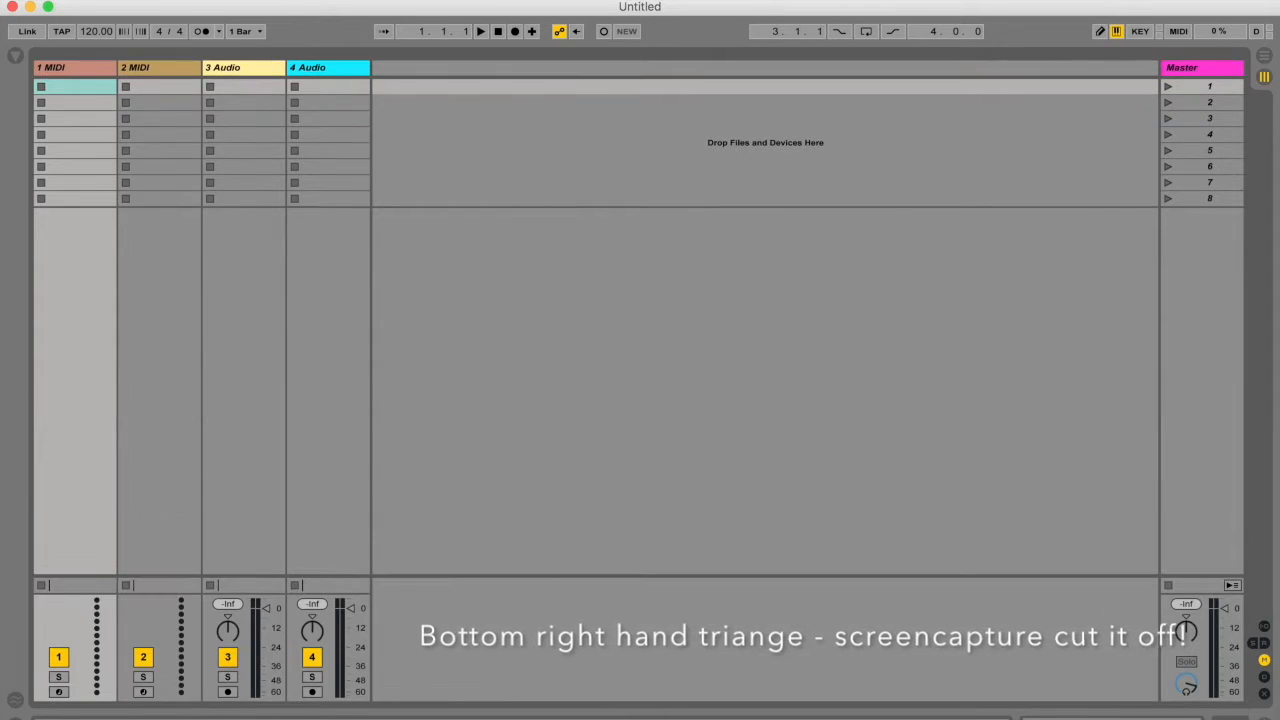
{"action": "mouse_move", "coordinate": [696, 536]}
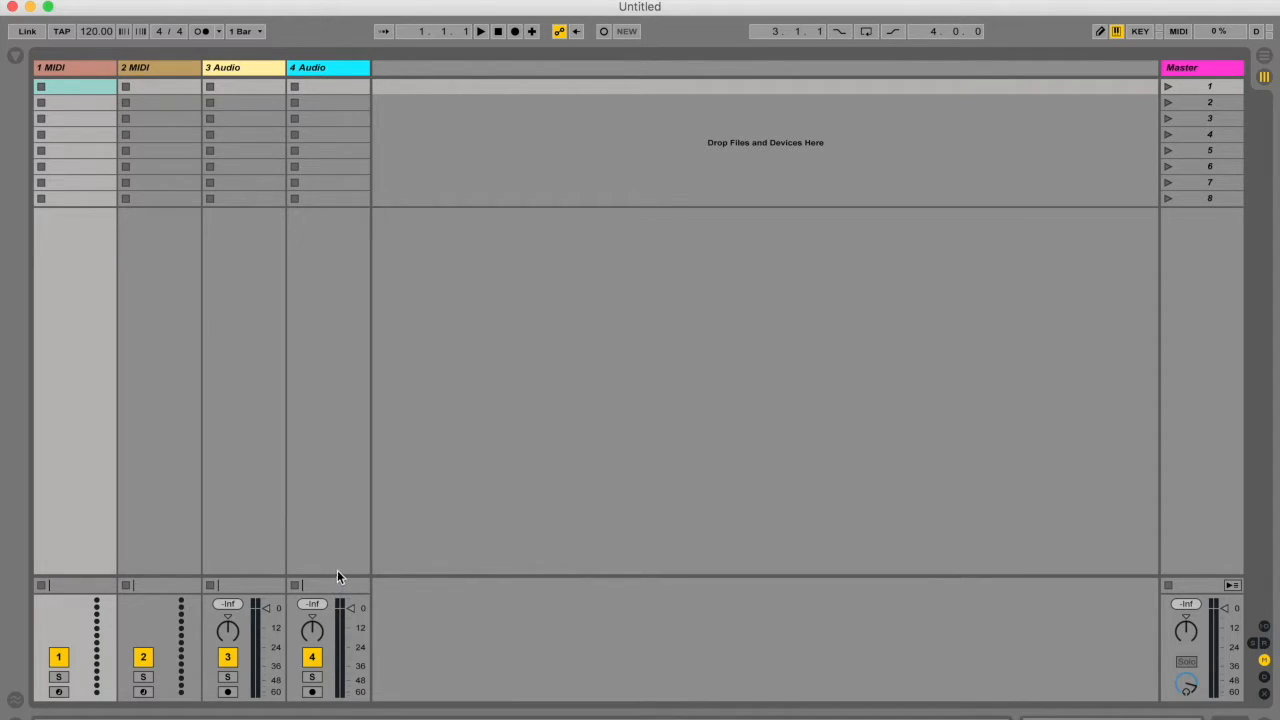
{"action": "mouse_move", "coordinate": [338, 592]}
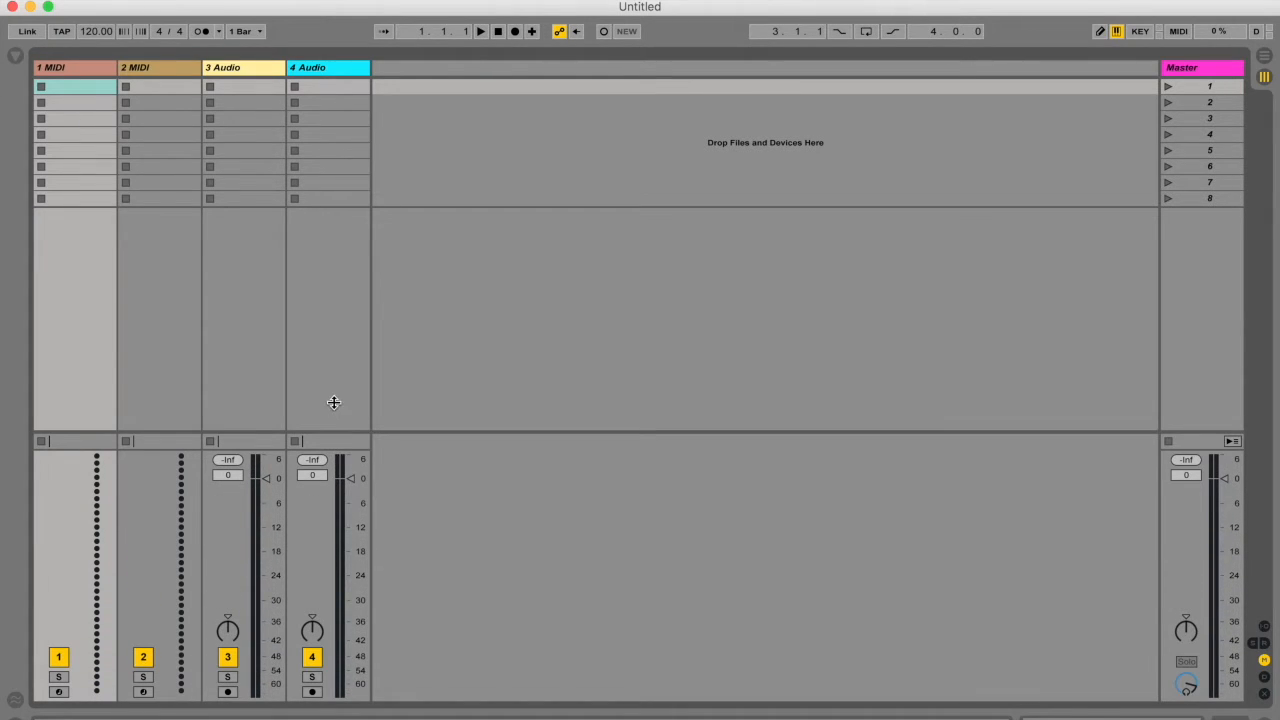
{"action": "mouse_move", "coordinate": [348, 450]}
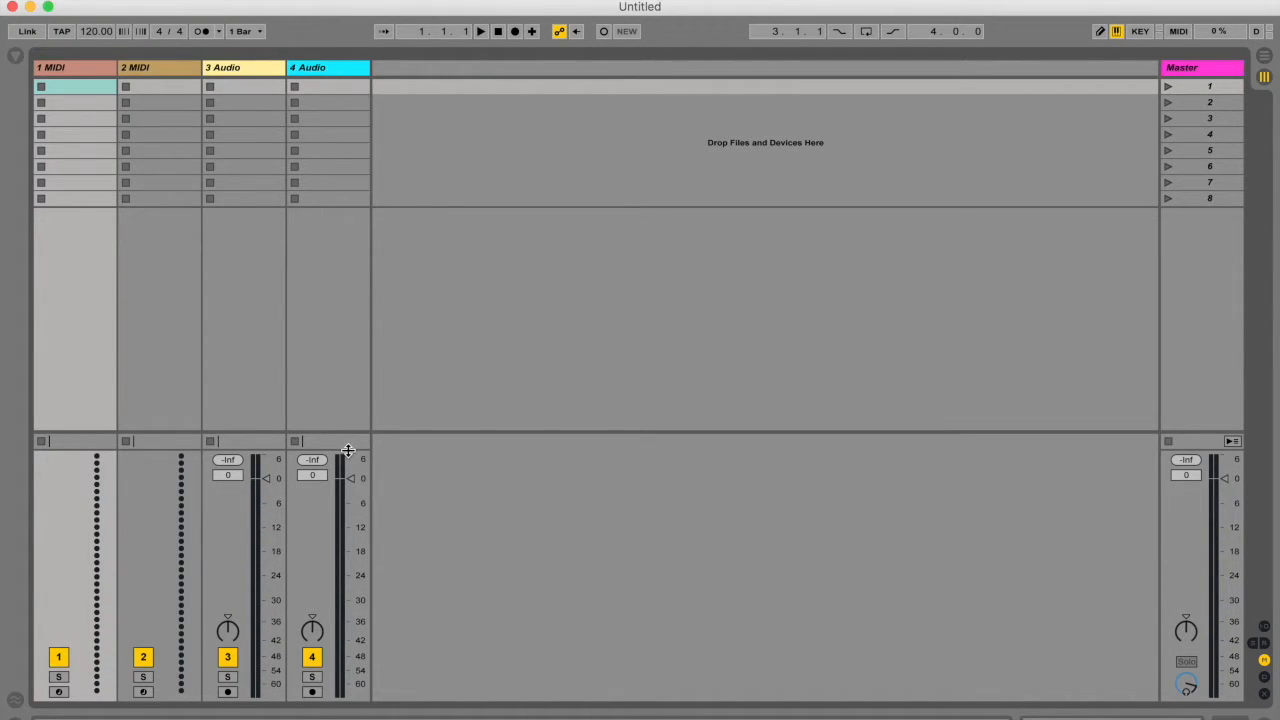
{"action": "mouse_move", "coordinate": [276, 514]}
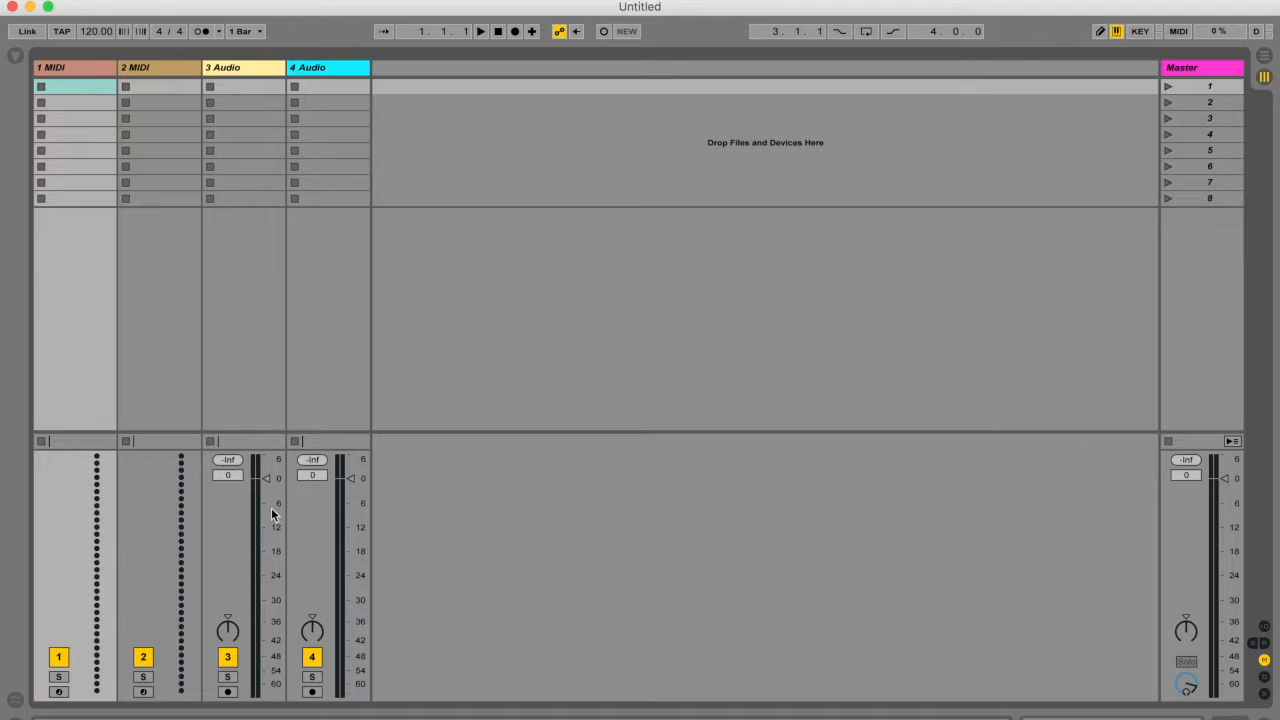
{"action": "mouse_move", "coordinate": [284, 524]}
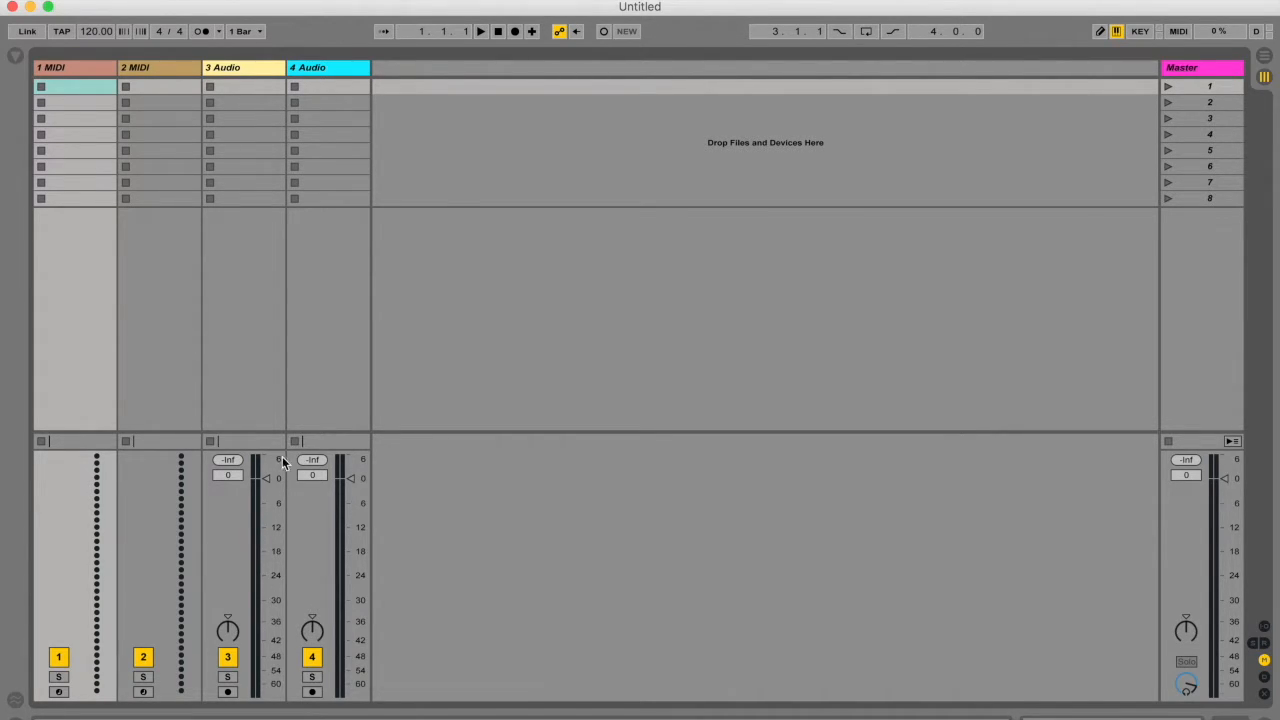
{"action": "mouse_move", "coordinate": [266, 500]}
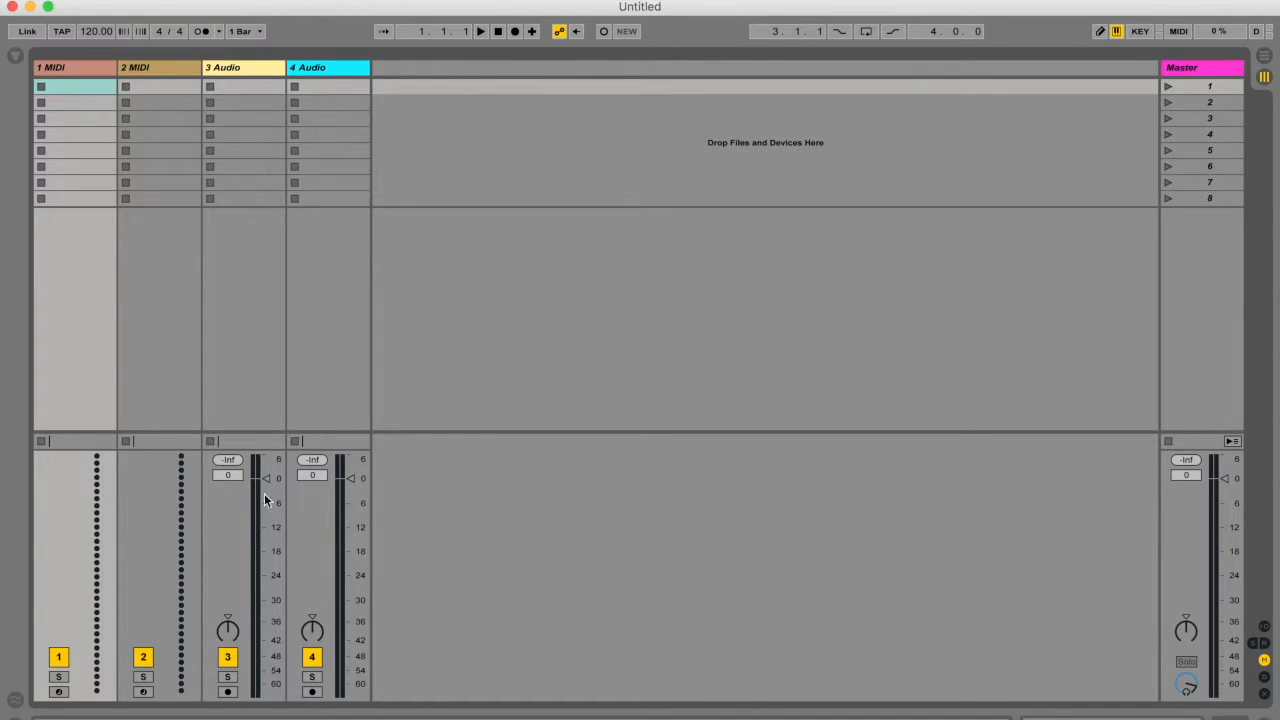
{"action": "left_click", "coordinate": [16, 56]}
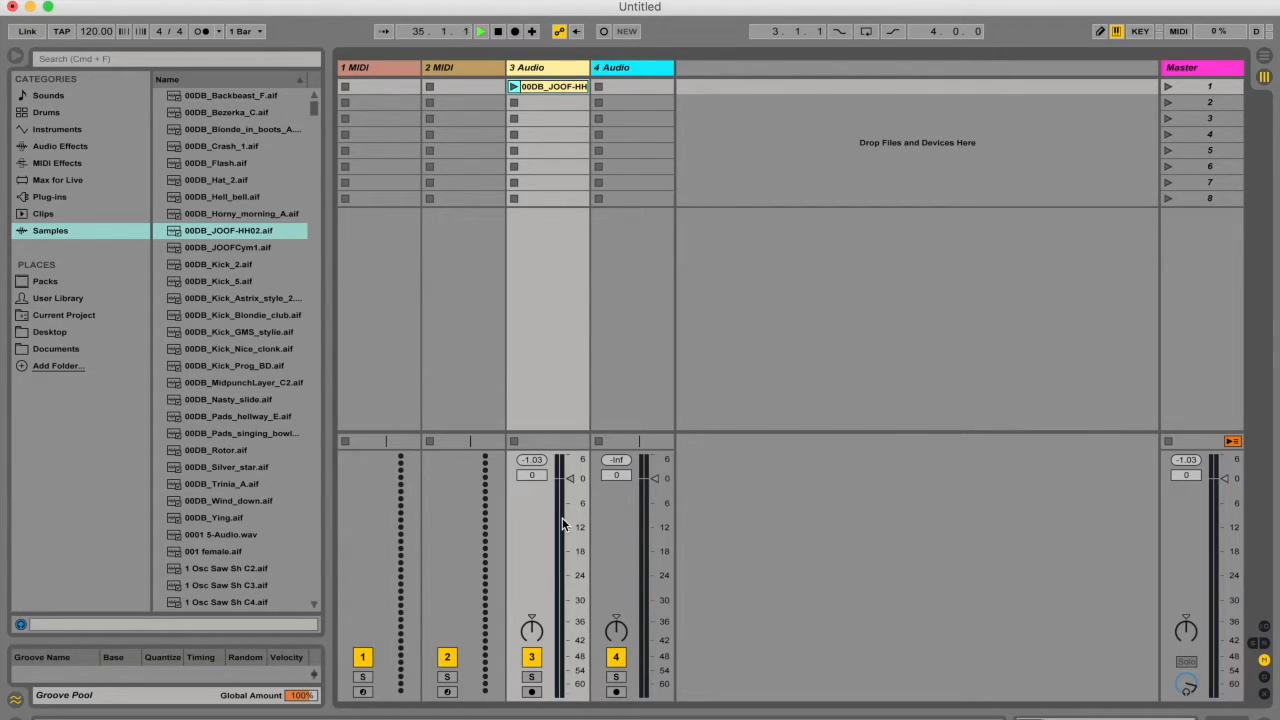
{"action": "mouse_move", "coordinate": [572, 502]}
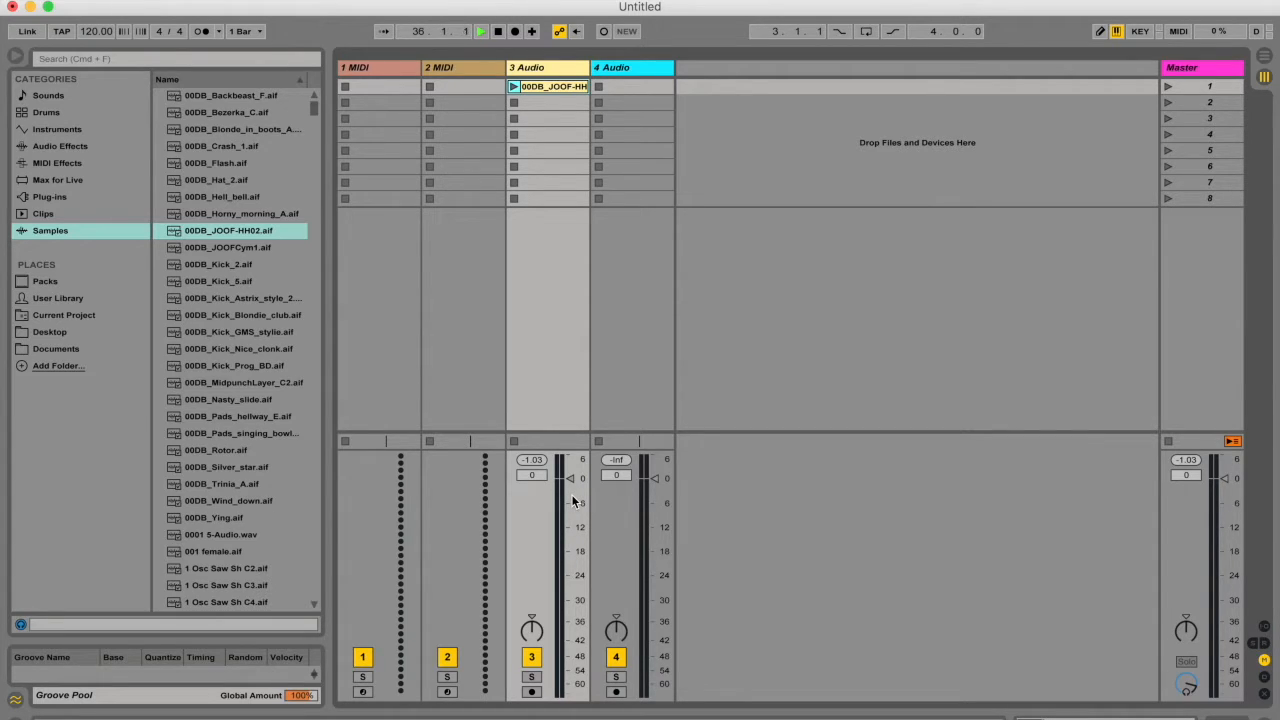
- Search the browser's samples for 'hihat' to find the hi-hat clip
{"action": "type", "text": "hihat"}
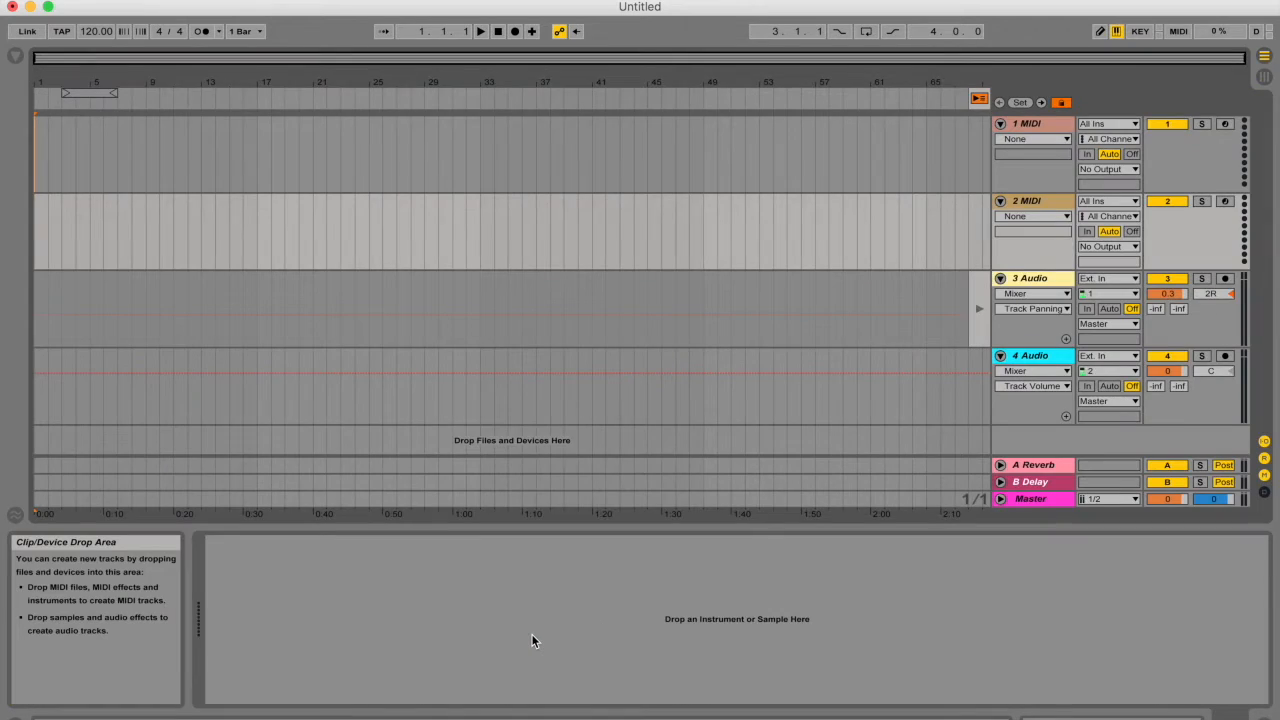
{"action": "mouse_move", "coordinate": [1210, 292]}
{"action": "type", "text": "50"}
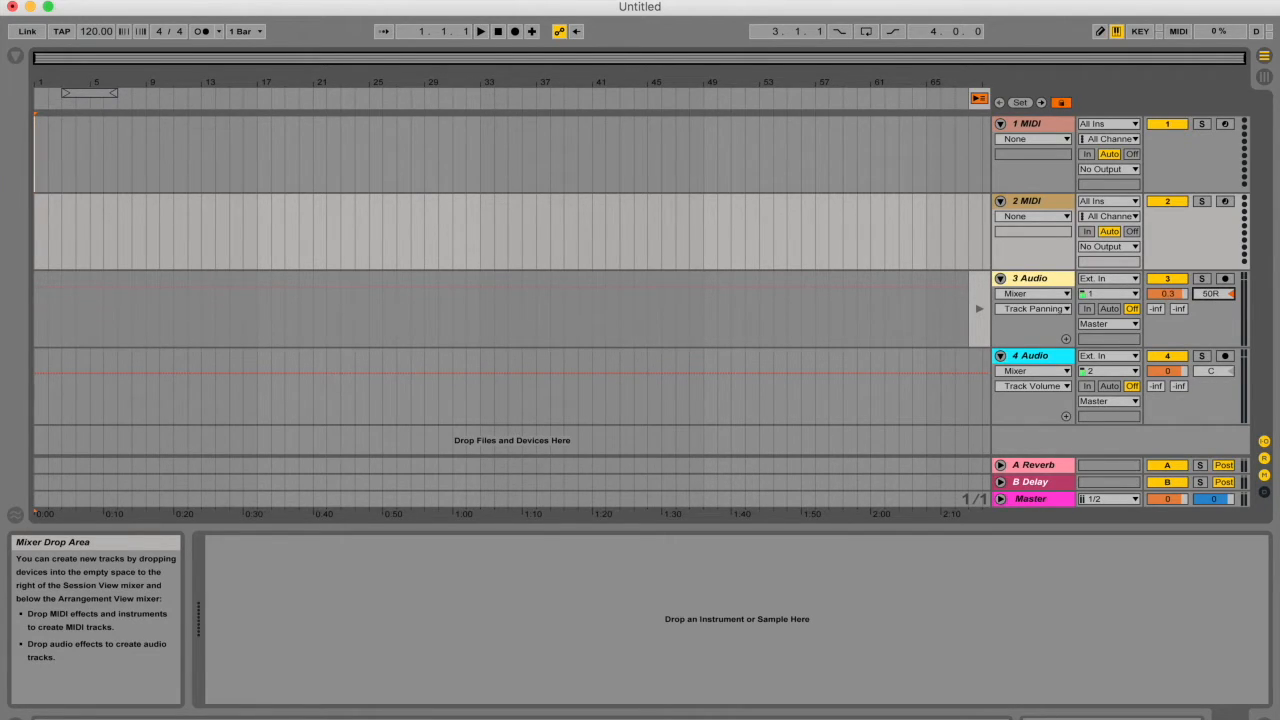
- Show each track's In/Out routing section in the Arrangement view
{"action": "left_click", "coordinate": [1212, 292]}
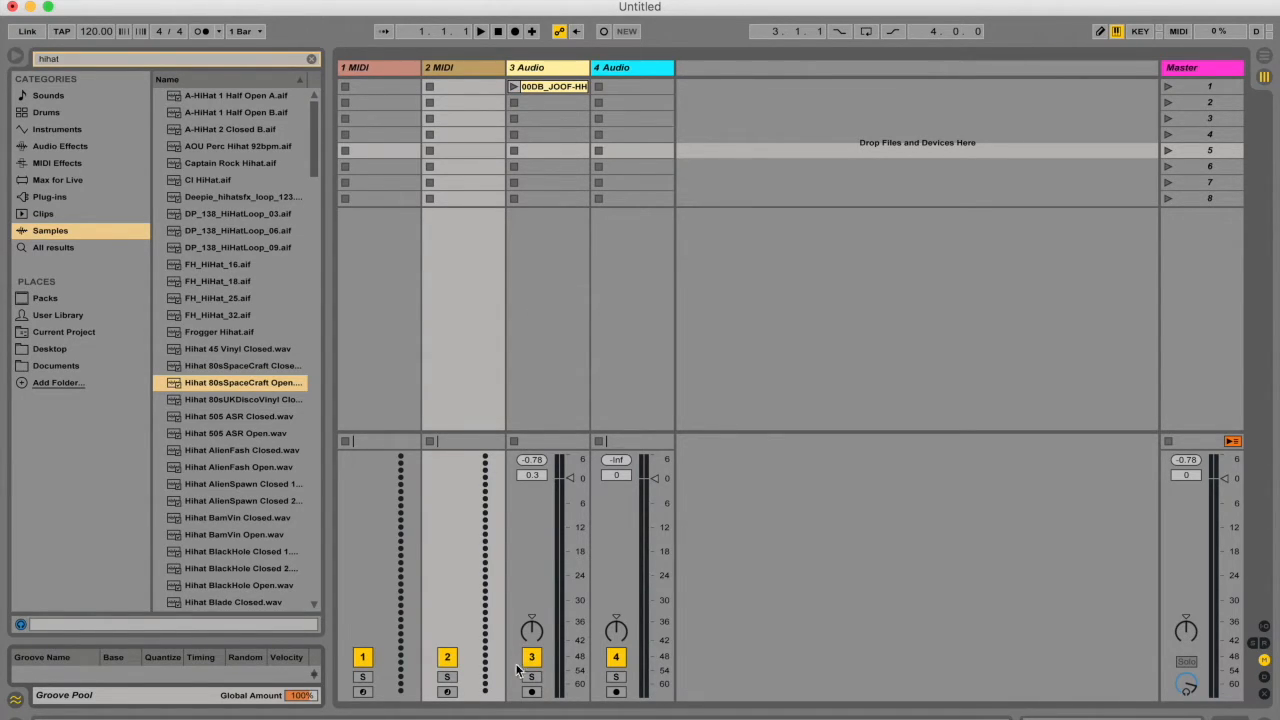
{"action": "mouse_move", "coordinate": [524, 670]}
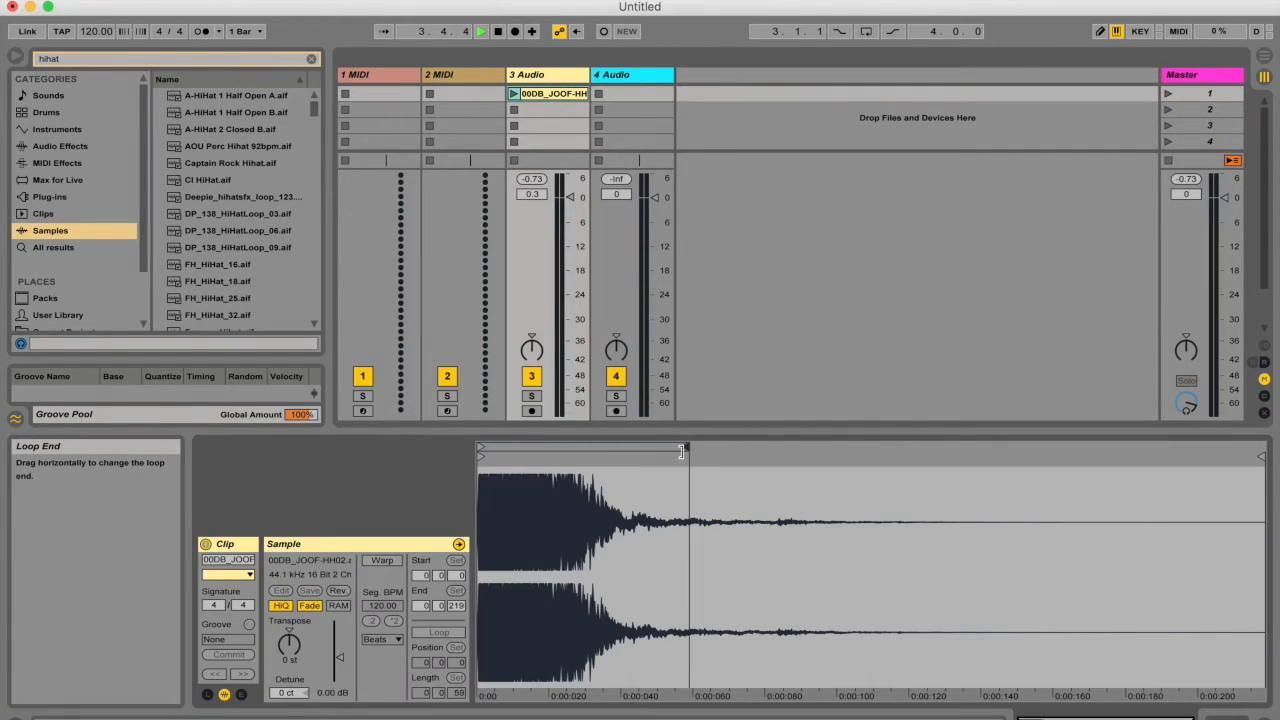
- Enable Warp and Loop on the track 3 hi-hat clip and launch it
{"action": "left_click", "coordinate": [382, 560]}
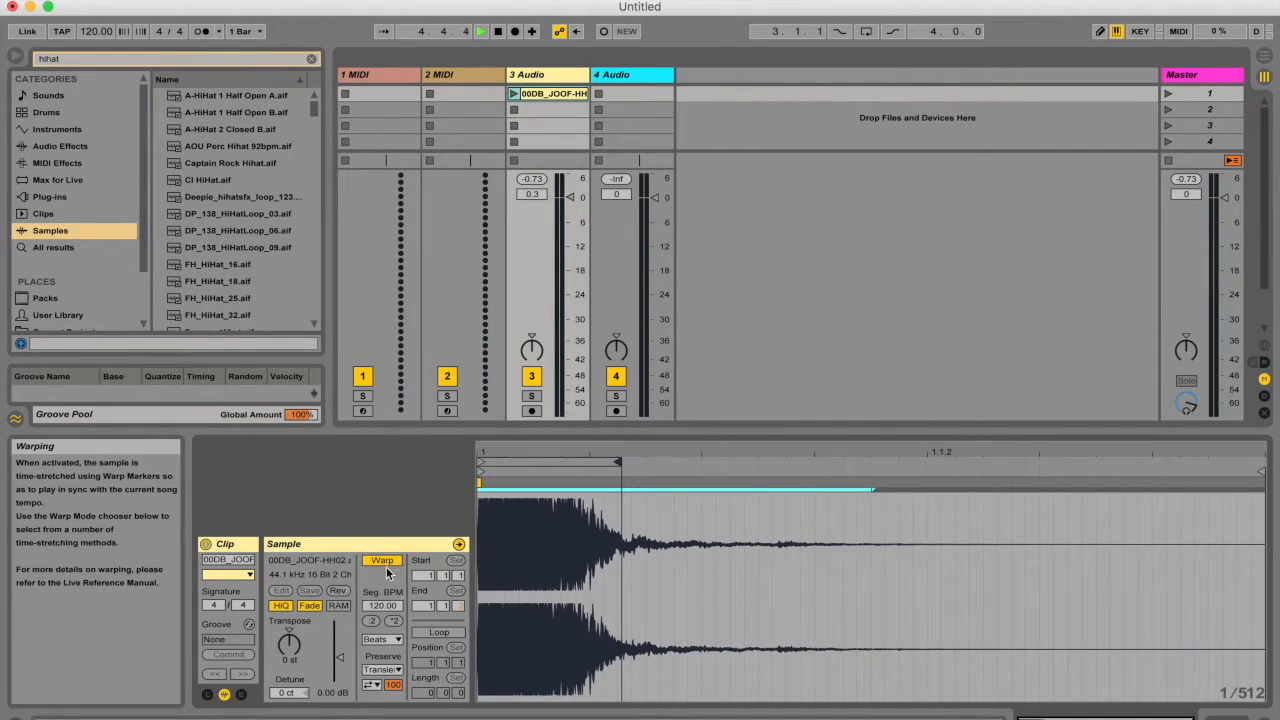
{"action": "left_click", "coordinate": [550, 94]}
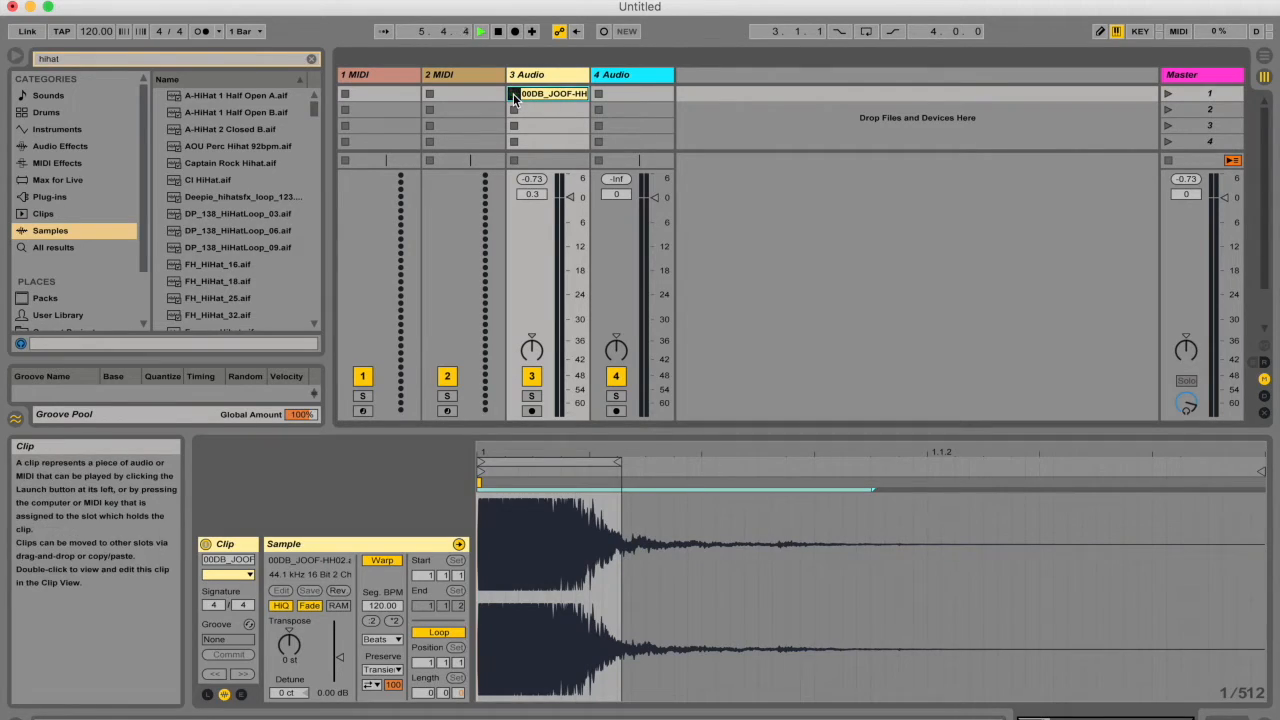
{"action": "left_click", "coordinate": [514, 94]}
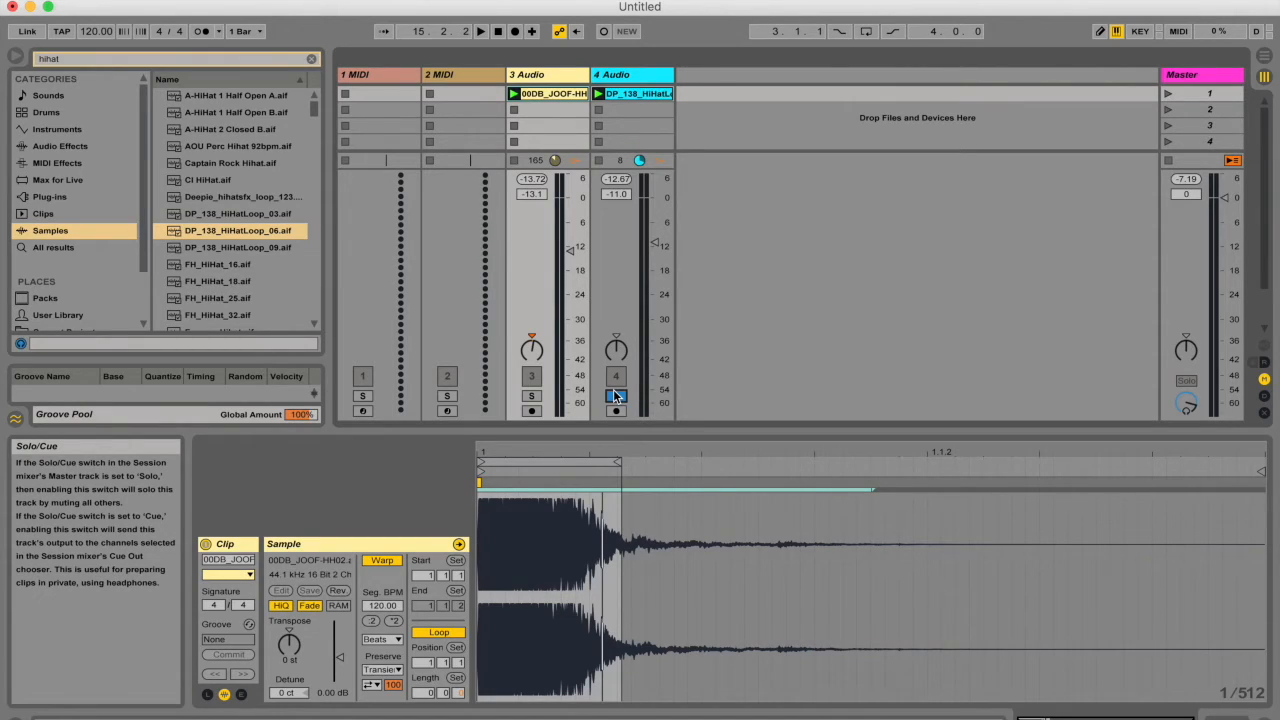
- Solo track 4 so the DP_138_HiHatLoop_08 loop plays isolated
{"action": "left_click", "coordinate": [616, 396]}
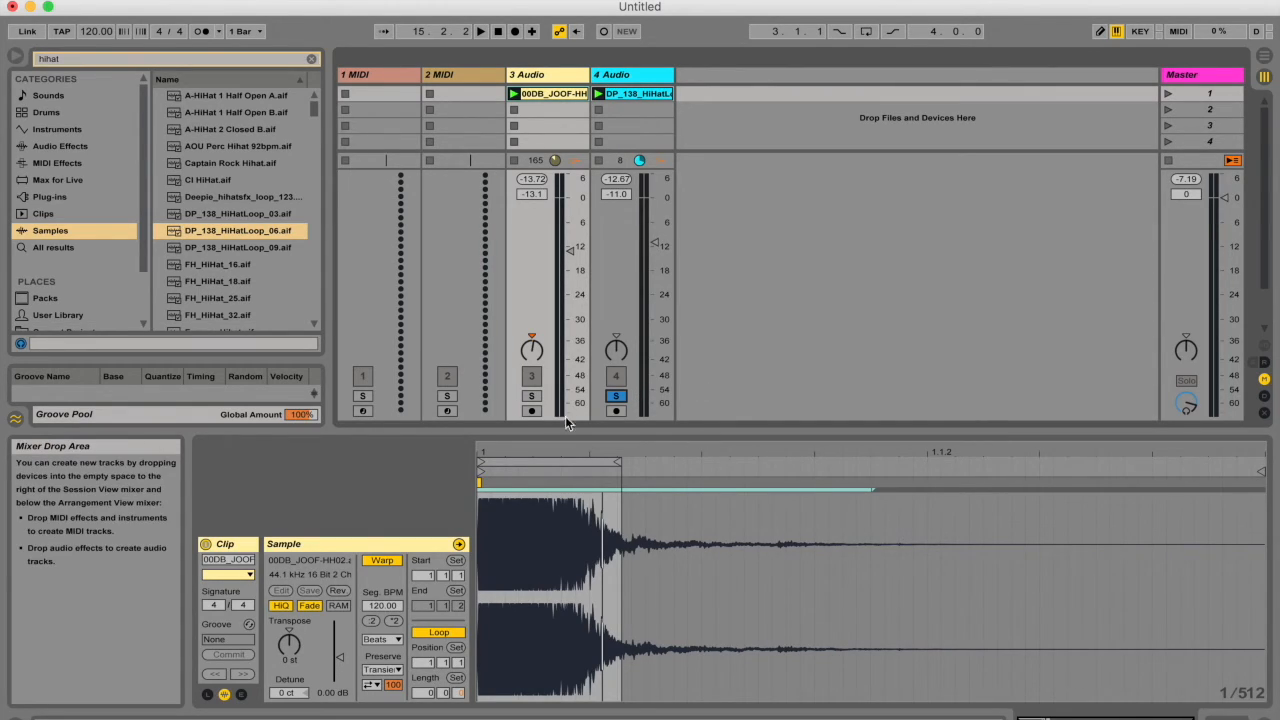
{"action": "mouse_move", "coordinate": [660, 204]}
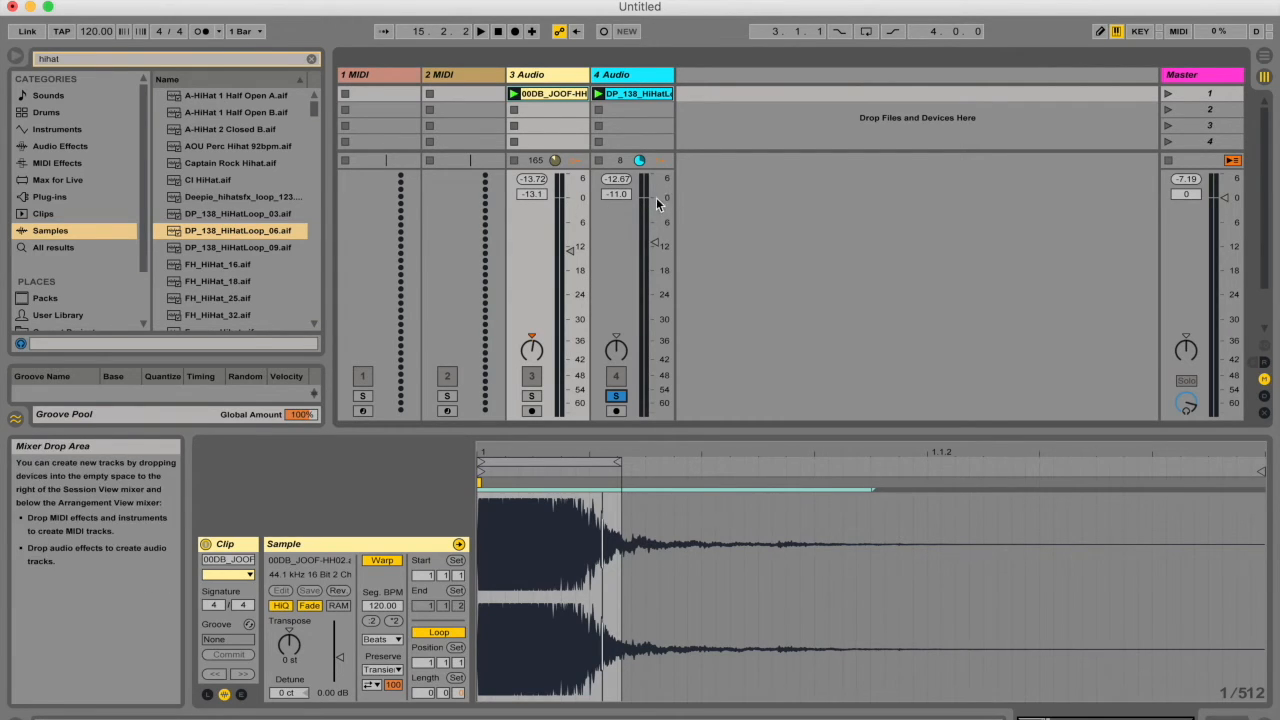
{"action": "mouse_move", "coordinate": [656, 188]}
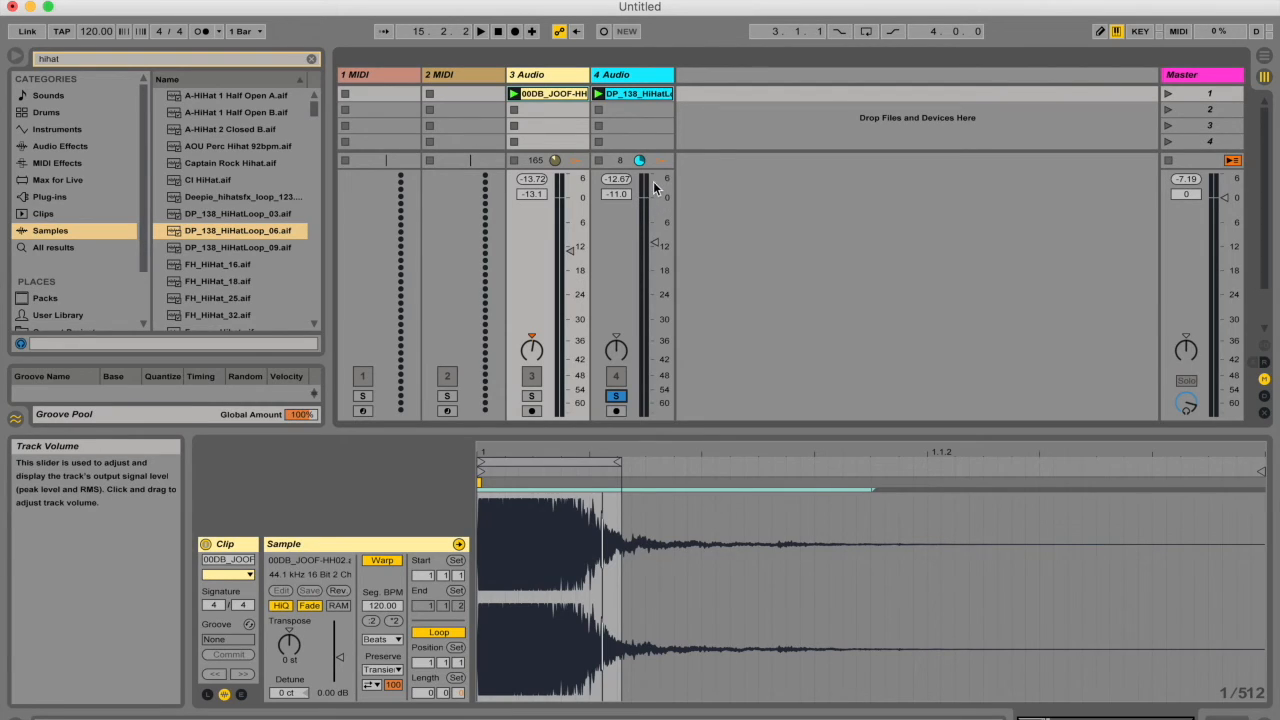
{"action": "mouse_move", "coordinate": [664, 200]}
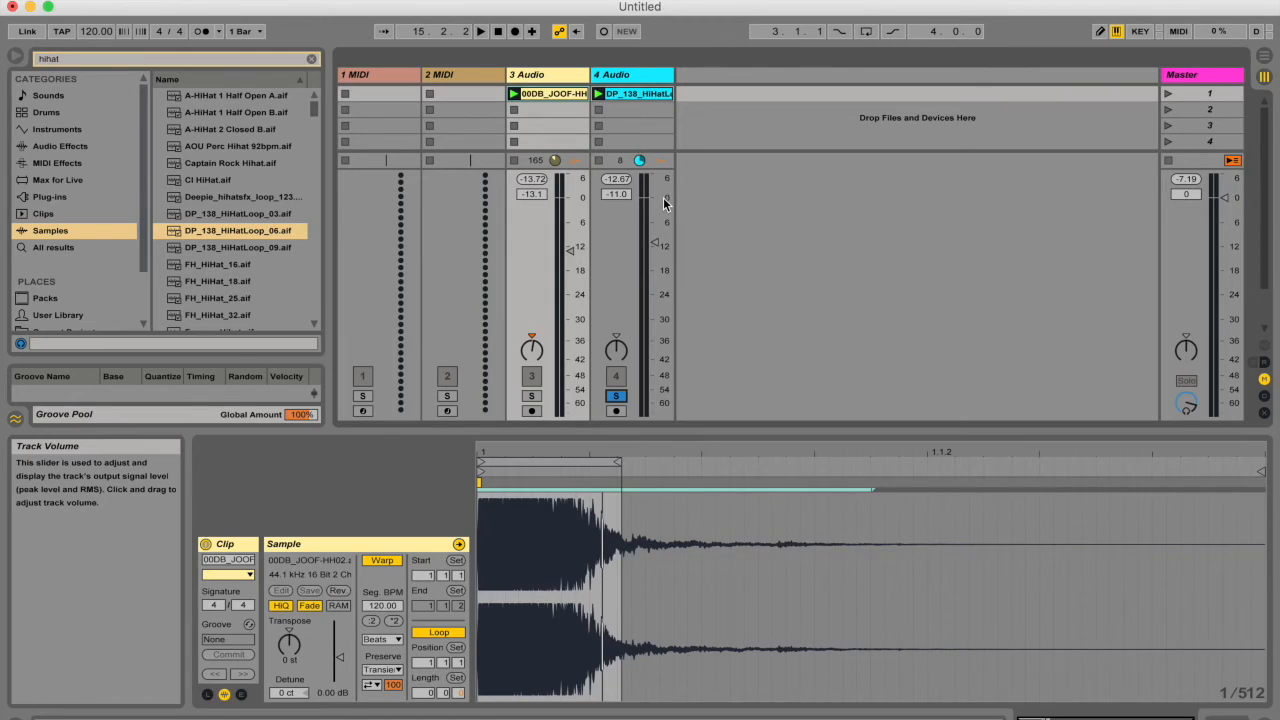
{"action": "mouse_move", "coordinate": [664, 212]}
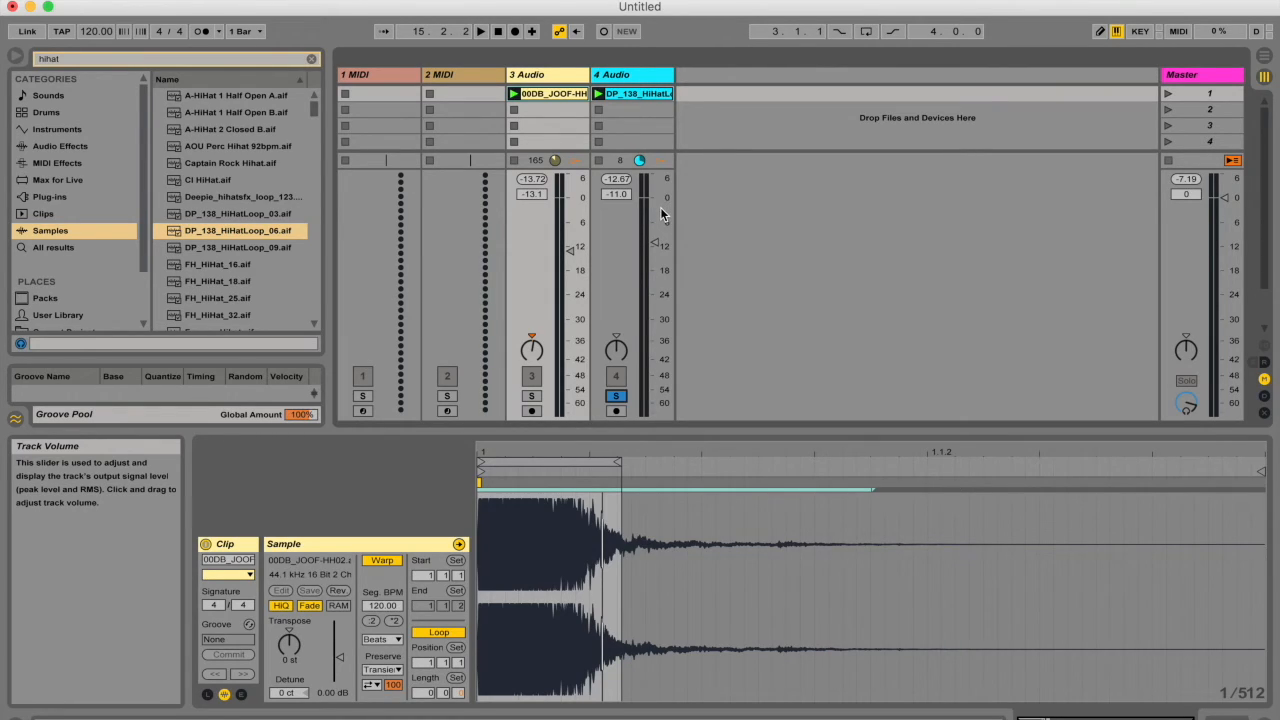
{"action": "mouse_move", "coordinate": [716, 198]}
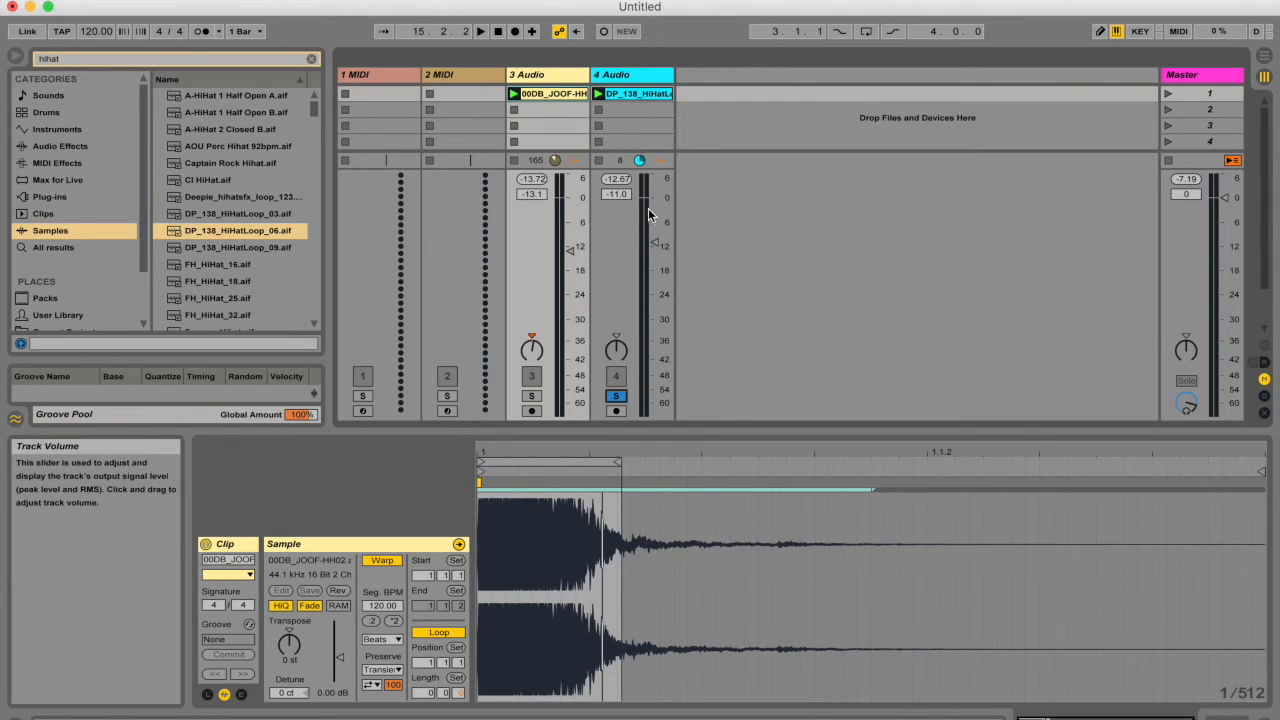
{"action": "mouse_move", "coordinate": [644, 190]}
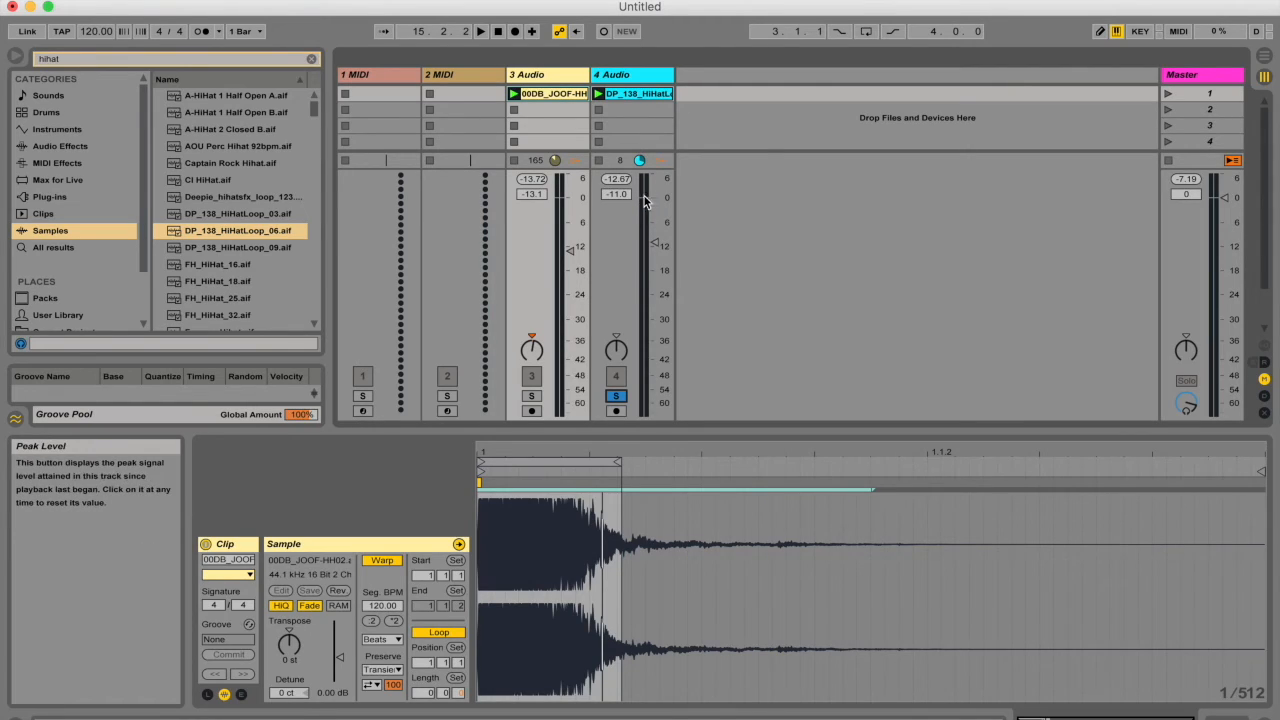
{"action": "mouse_move", "coordinate": [668, 162]}
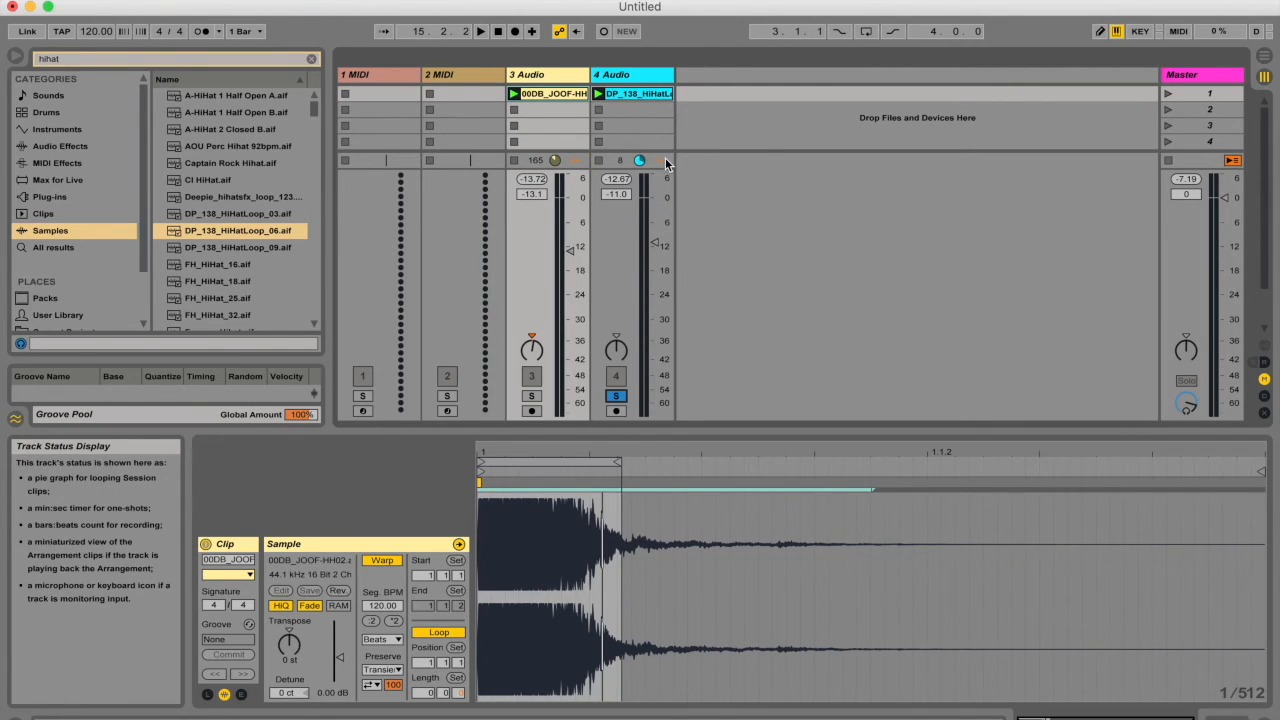